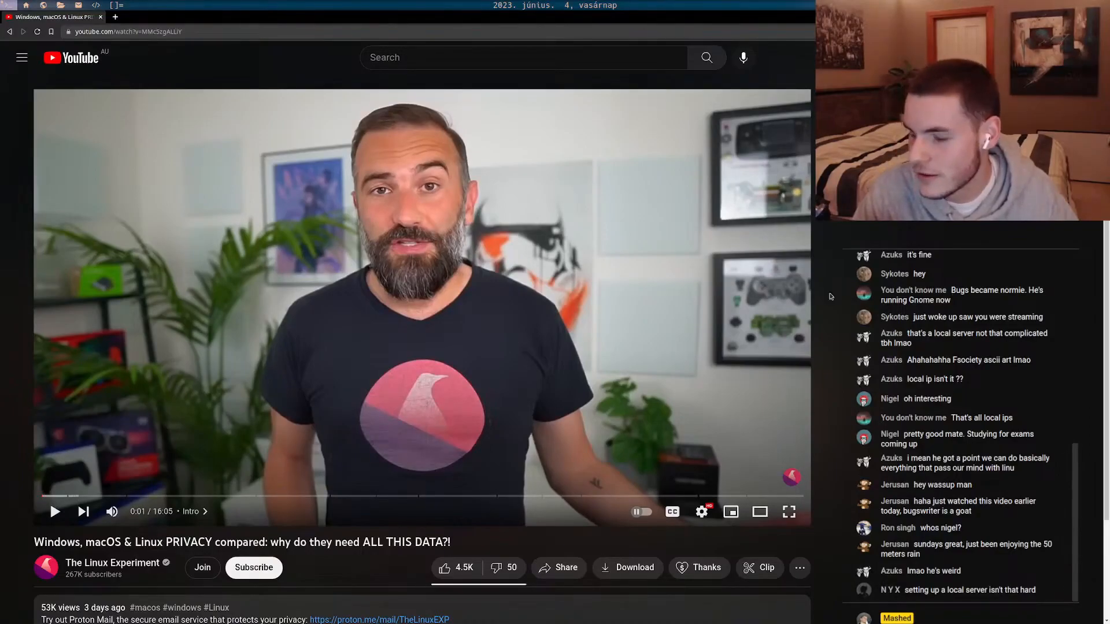
Start the privacy comparison video and watch through the Ubuntu and Windows privacy setup screens
click(423, 308)
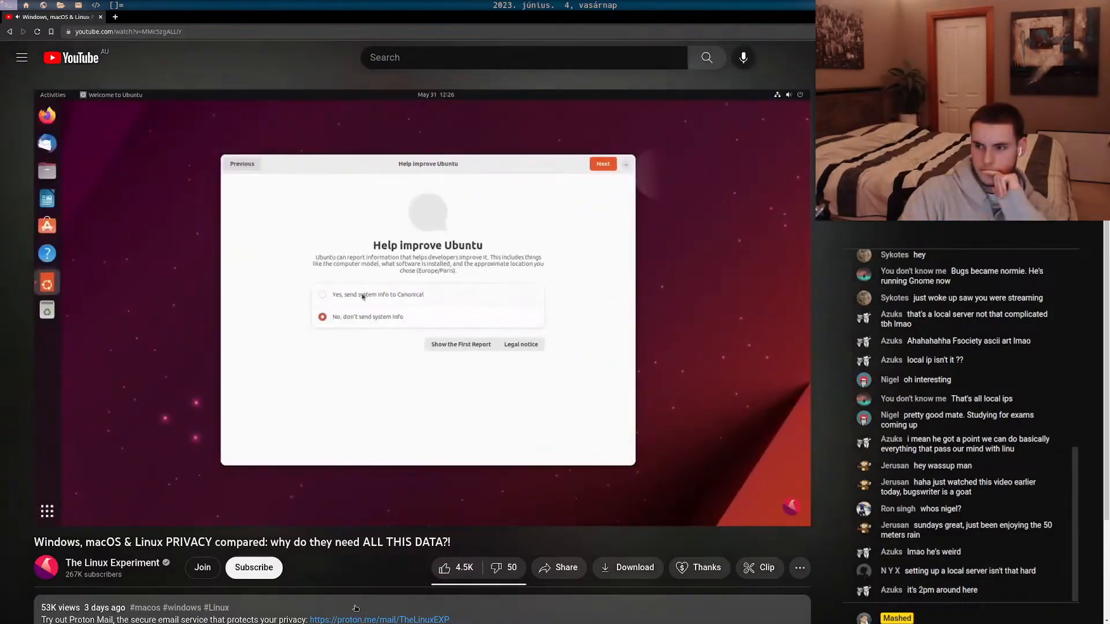
click(322, 294)
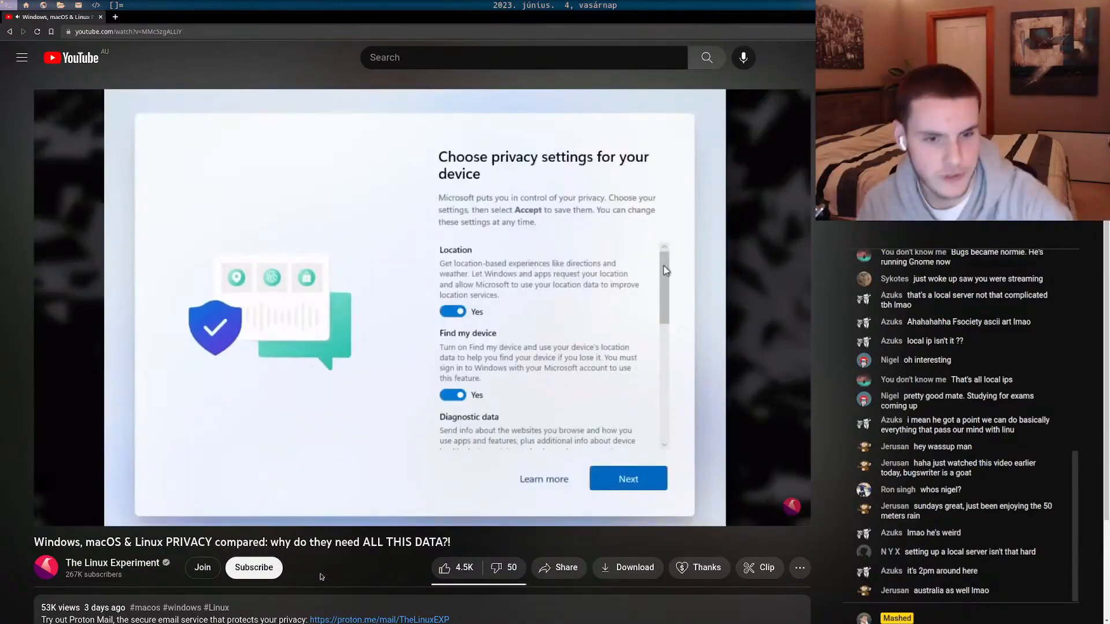
scroll(down, 3)
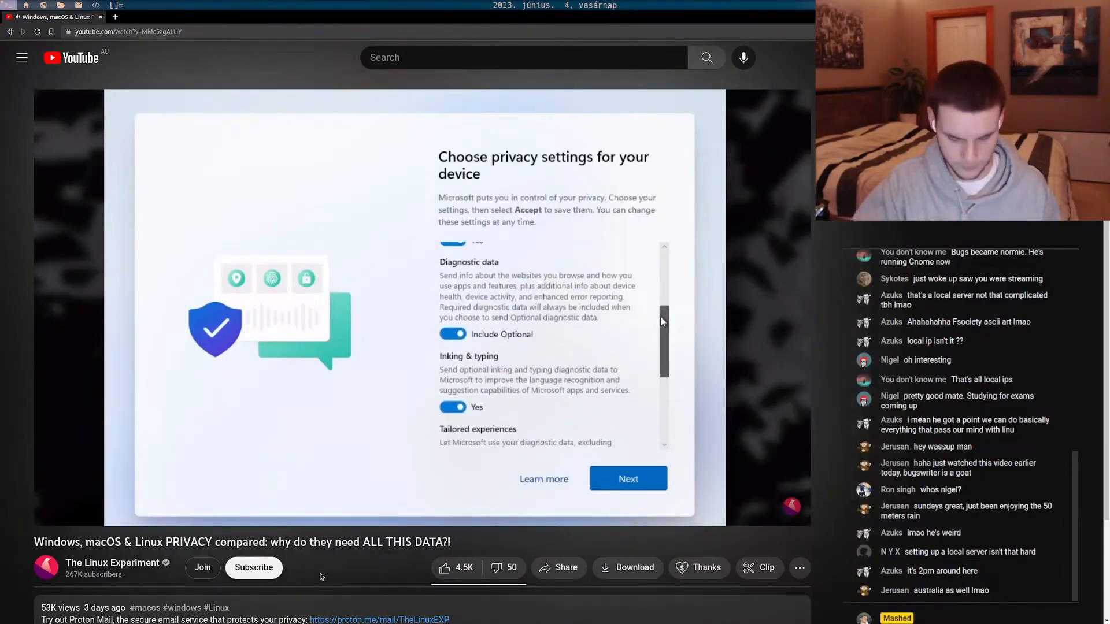
scroll(down, 3)
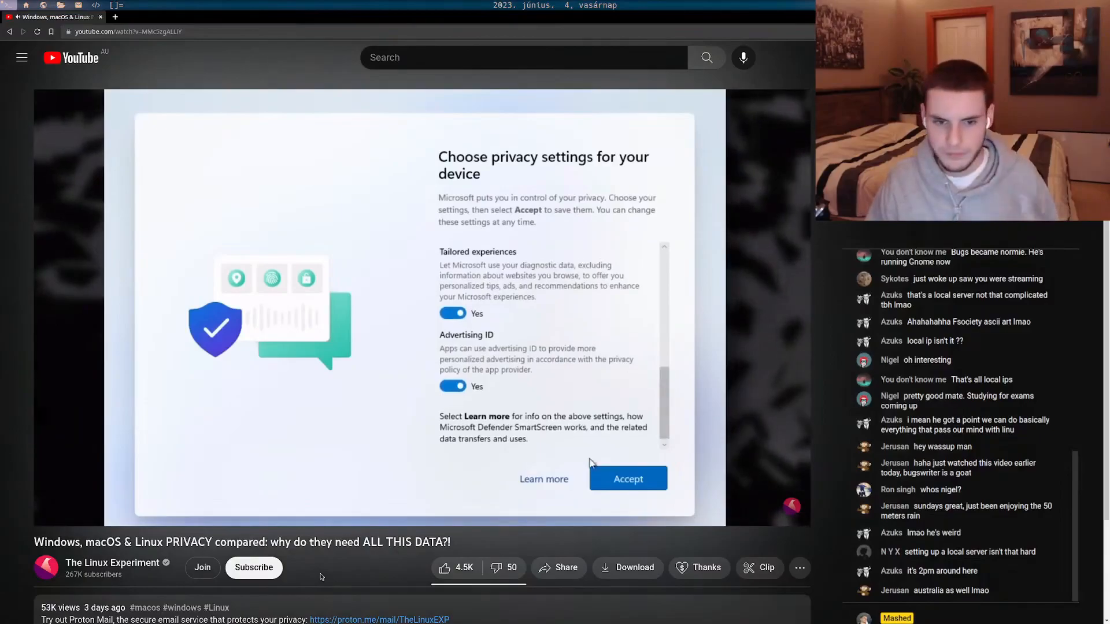
click(544, 478)
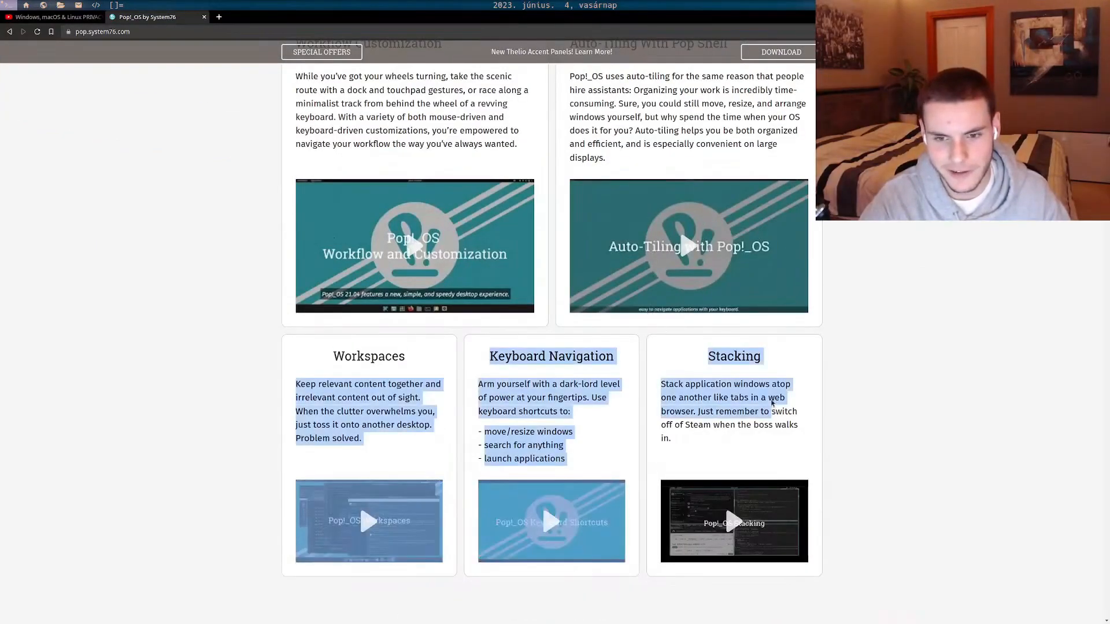
Scroll the Pop!_OS page through workflow, toolkits and Keep Your Computer Secure, then return to the YouTube tab
scroll(down, 3)
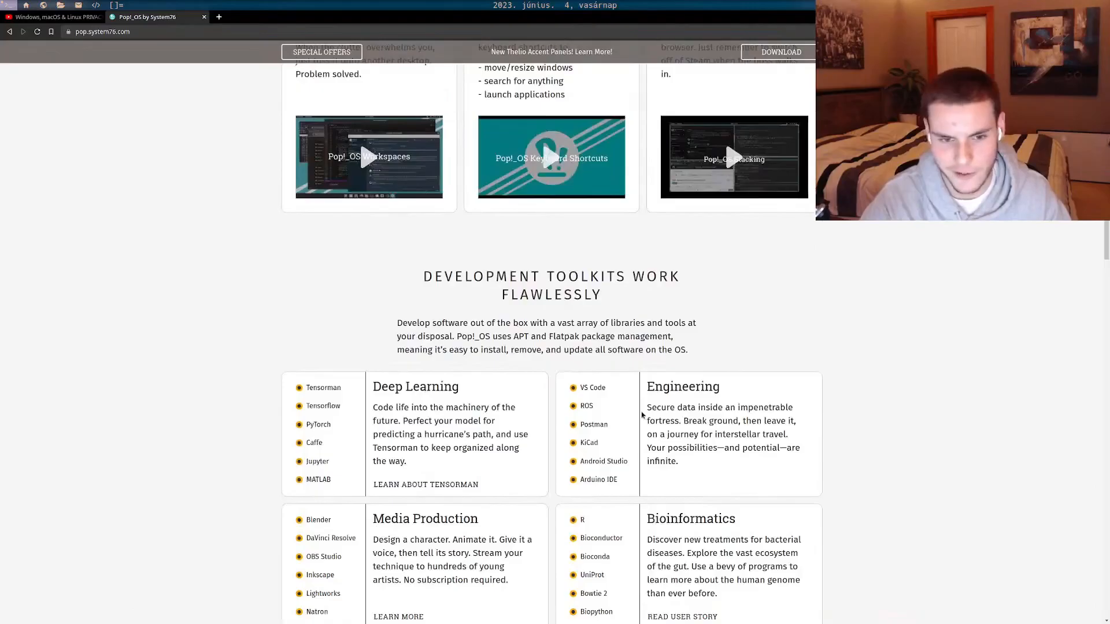
scroll(down, 3)
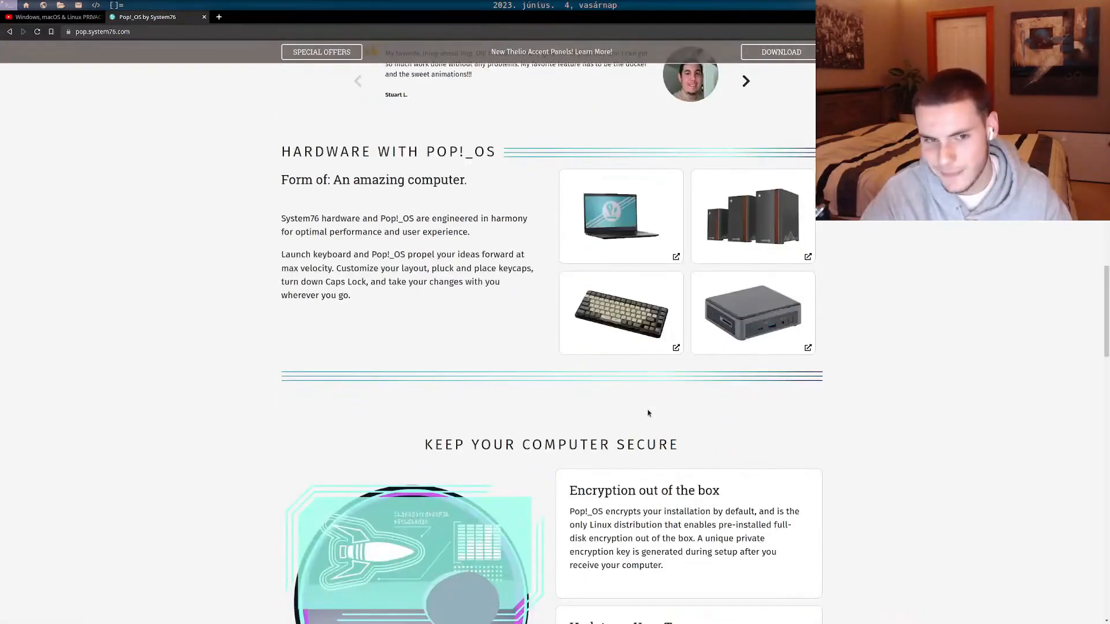
scroll(down, 3)
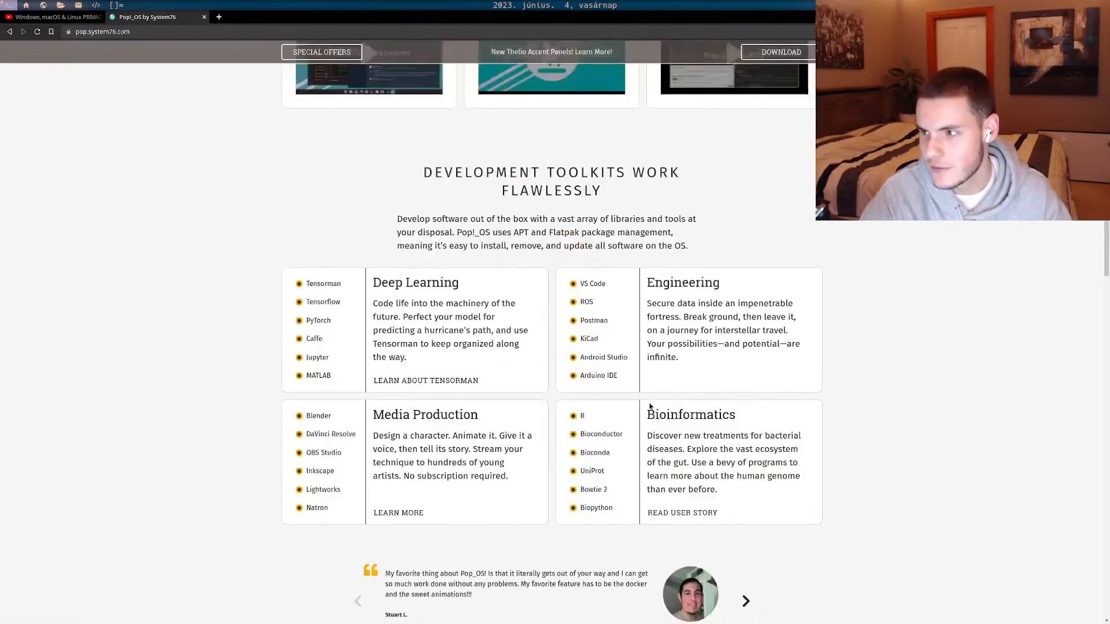
scroll(up, 3)
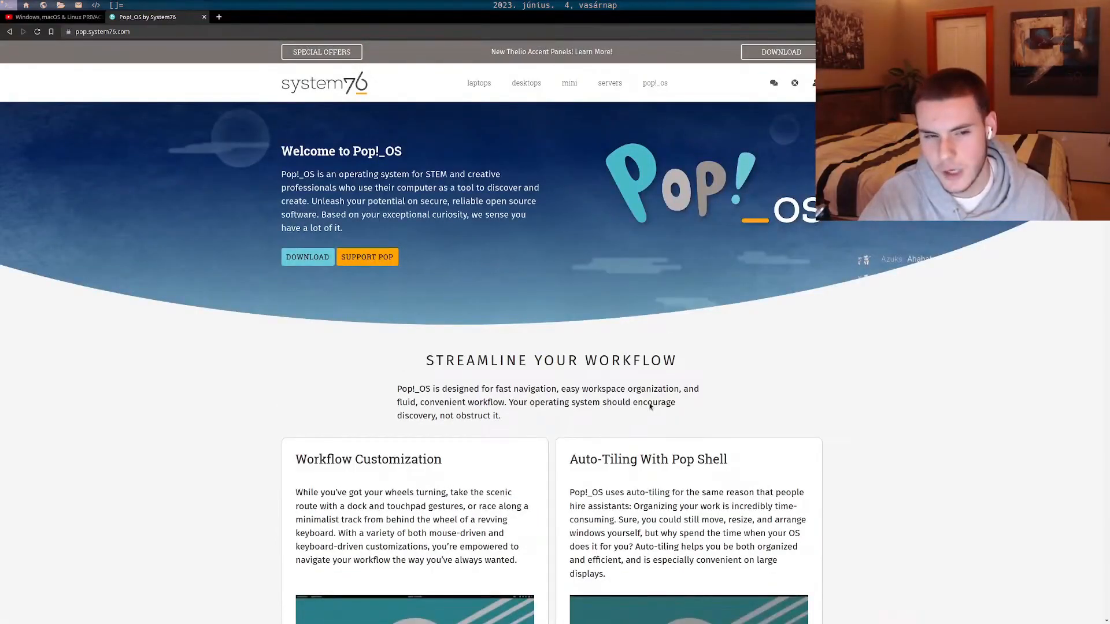
scroll(down, 3)
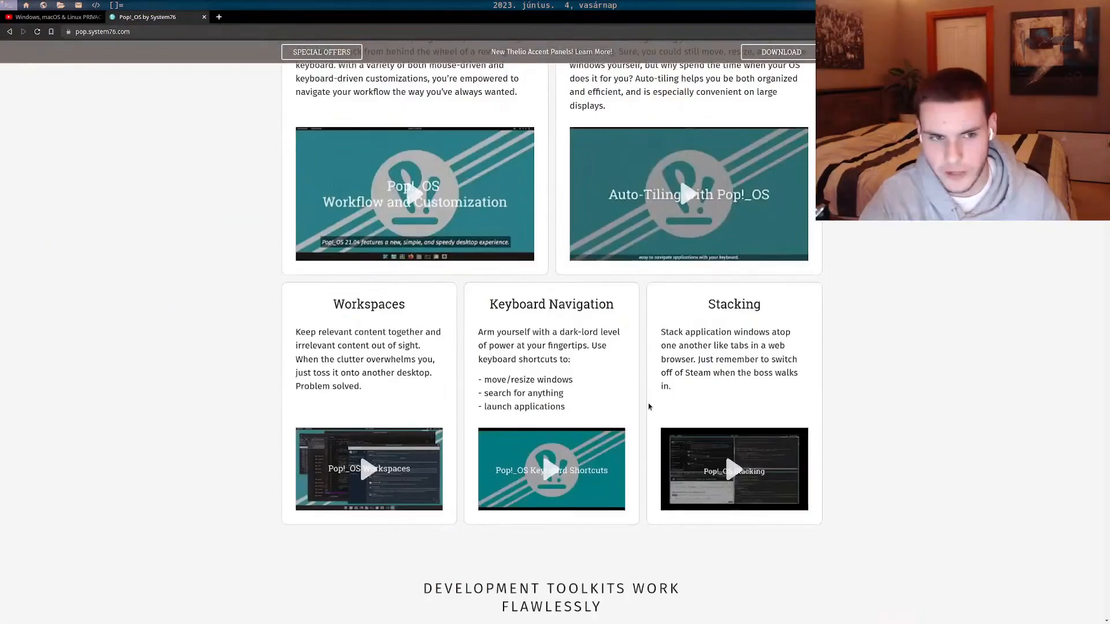
scroll(down, 3)
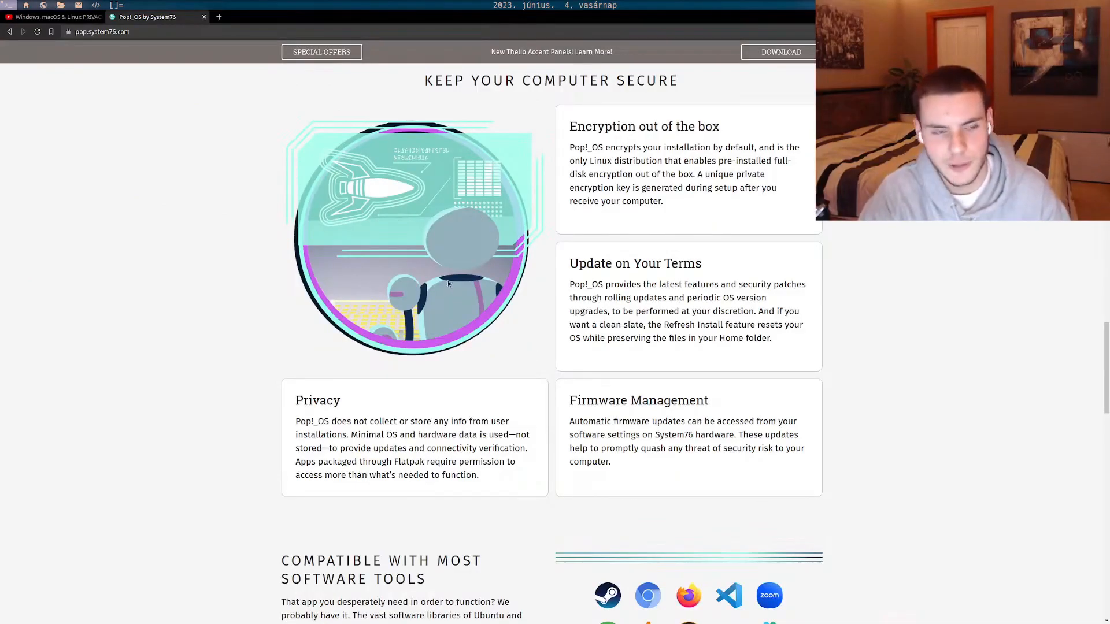
click(54, 17)
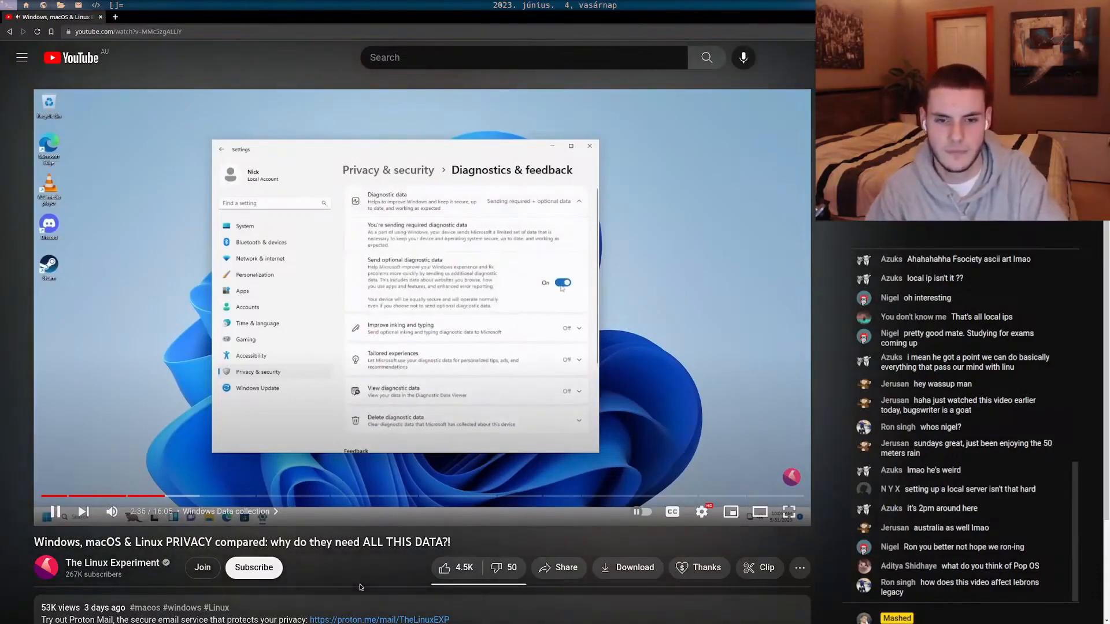
Resume the video and follow its Windows Settings and Store scenes
click(55, 511)
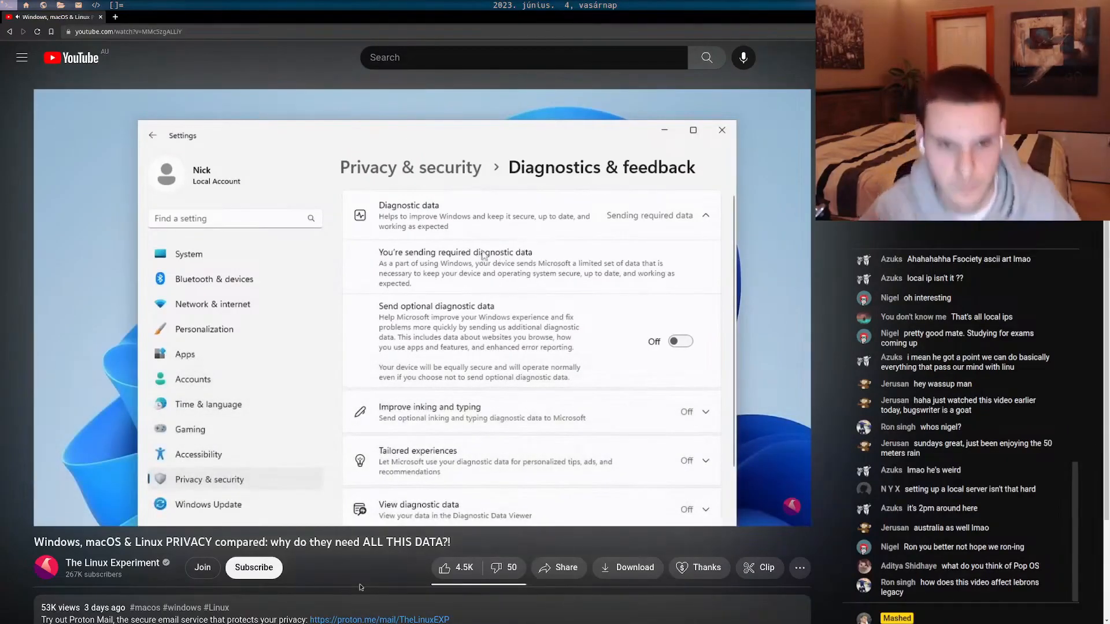
mouse_move(430, 357)
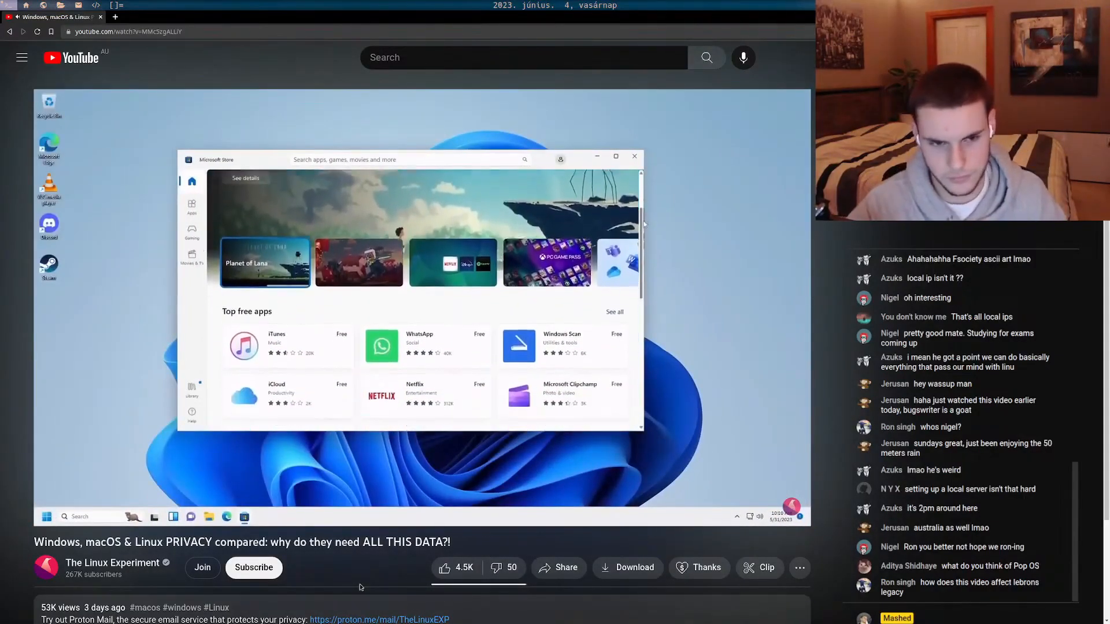
scroll(down, 3)
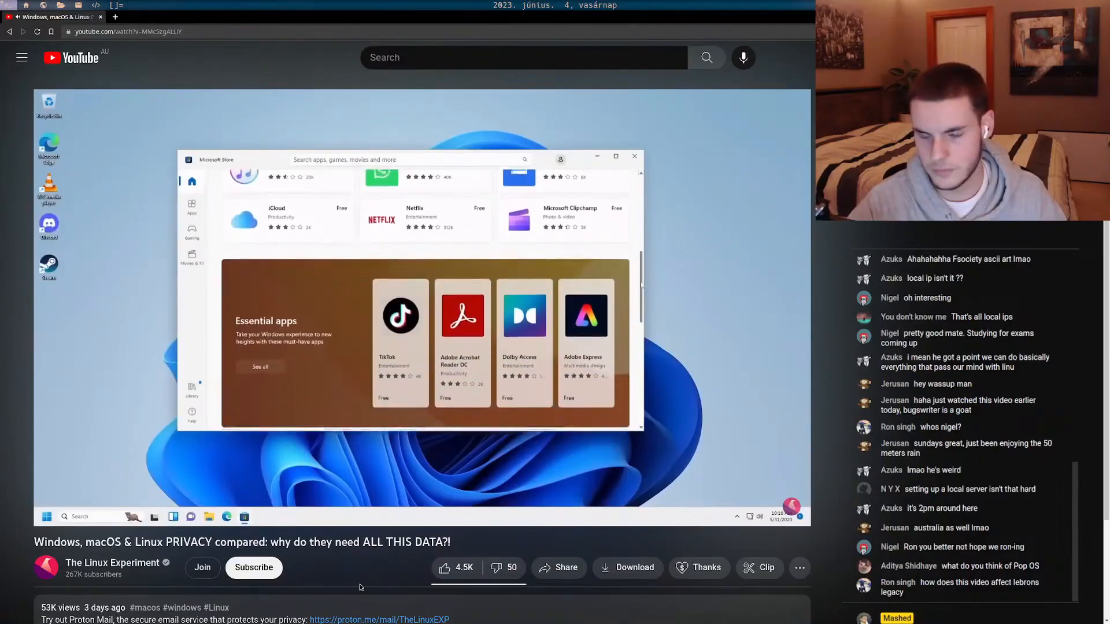
scroll(down, 3)
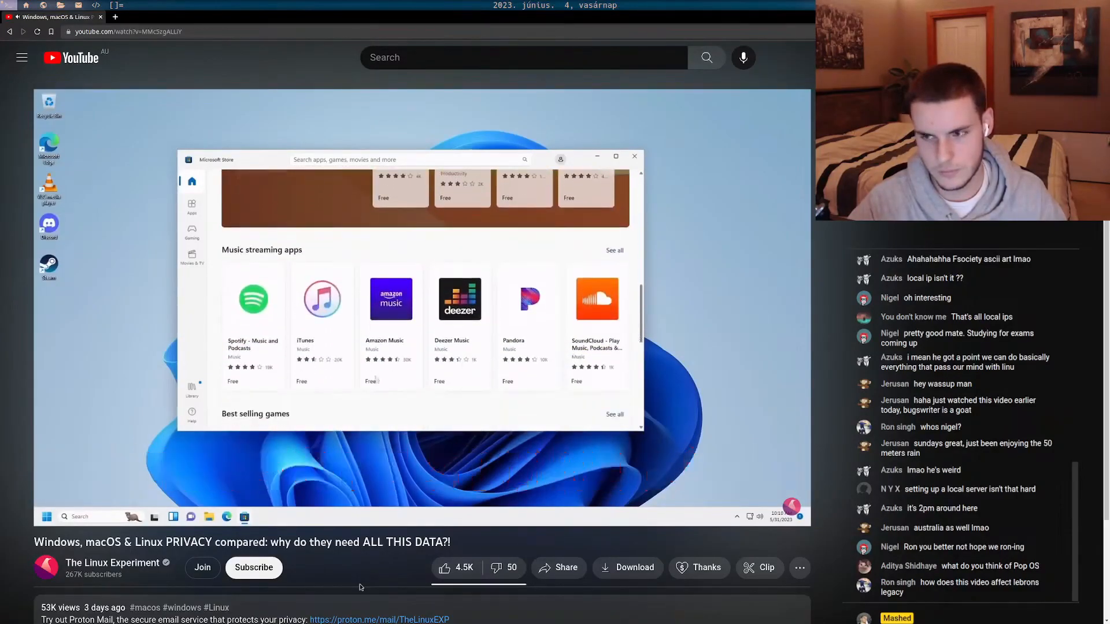
click(190, 389)
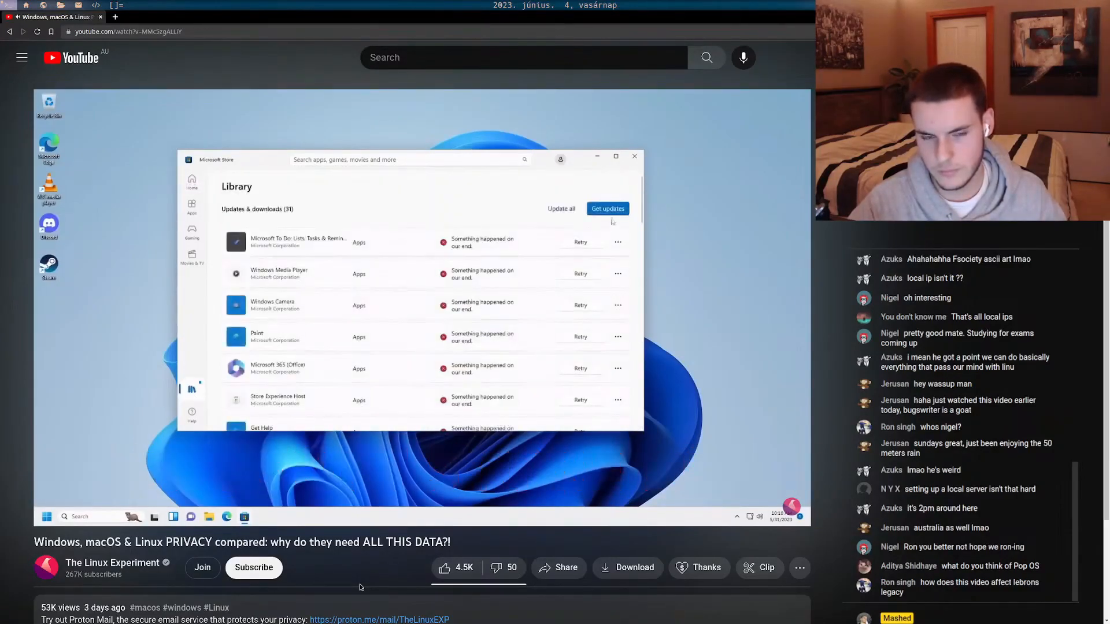
click(607, 208)
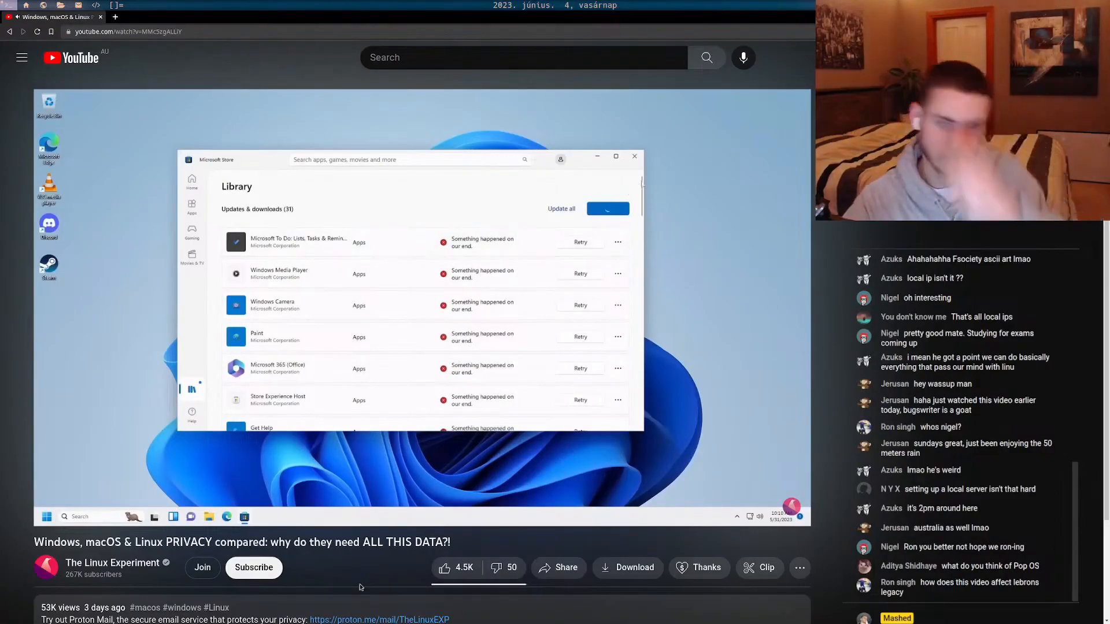
Keep watching as the video moves through network settings into Device Manager
scroll(down, 3)
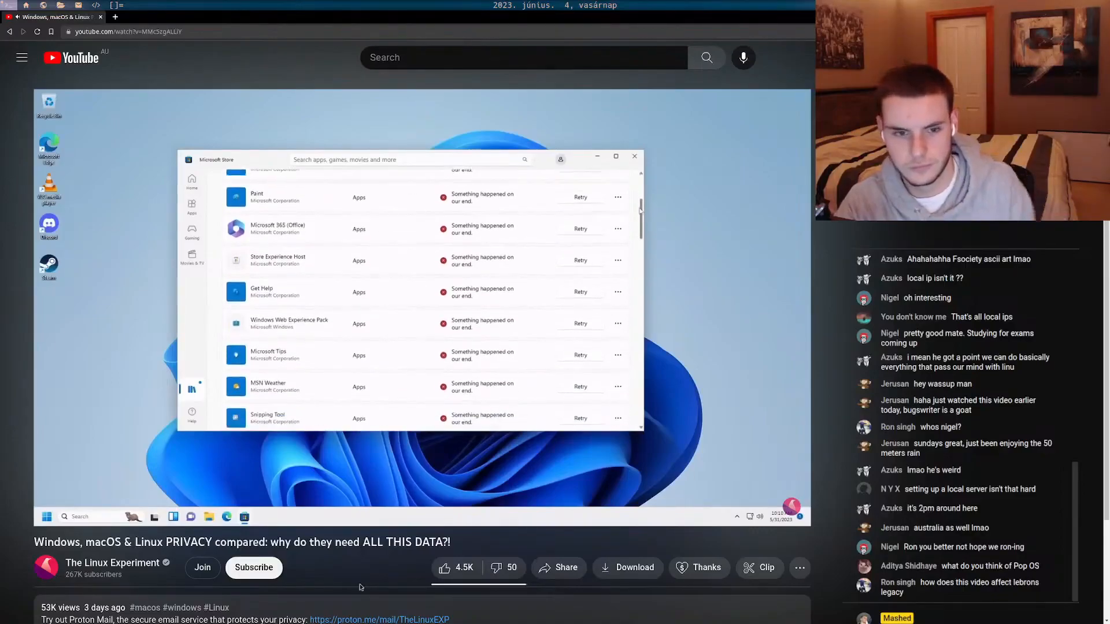
scroll(down, 3)
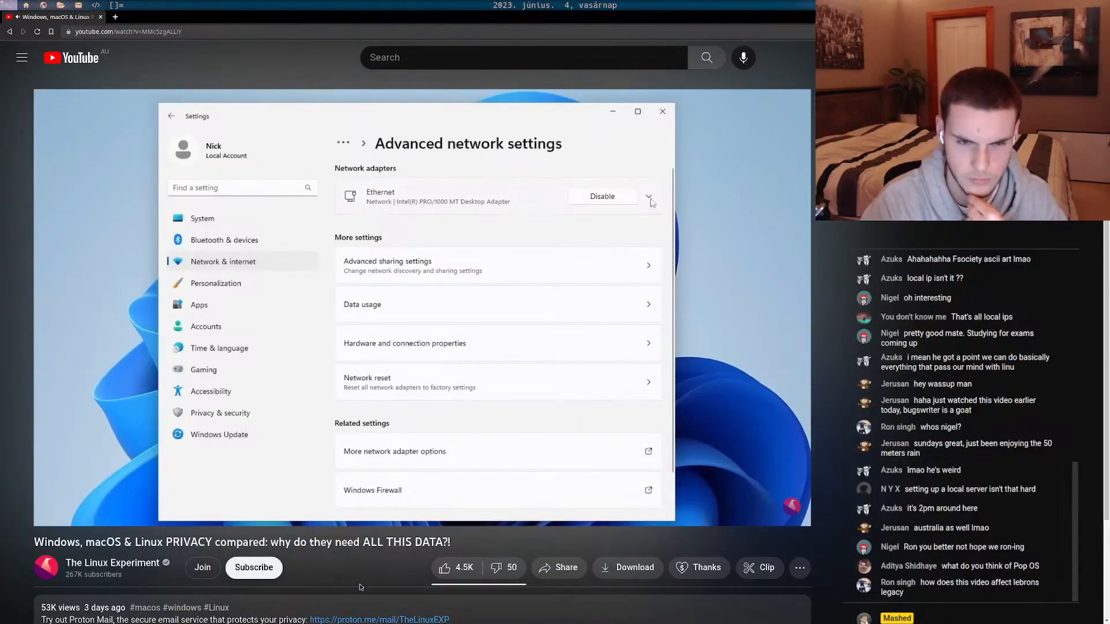
click(648, 196)
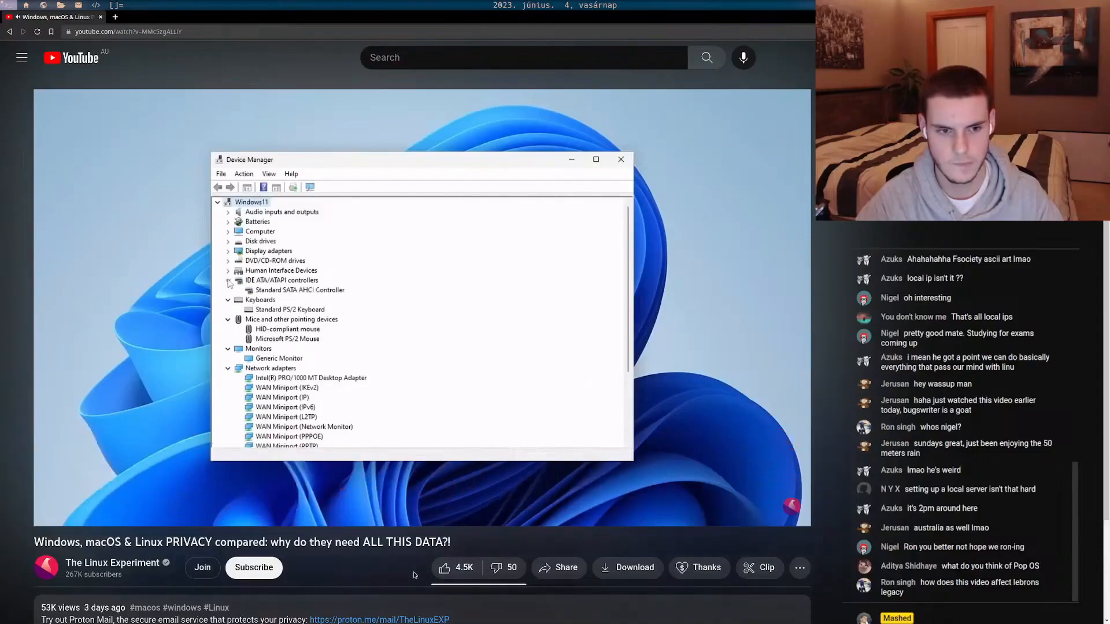
click(227, 260)
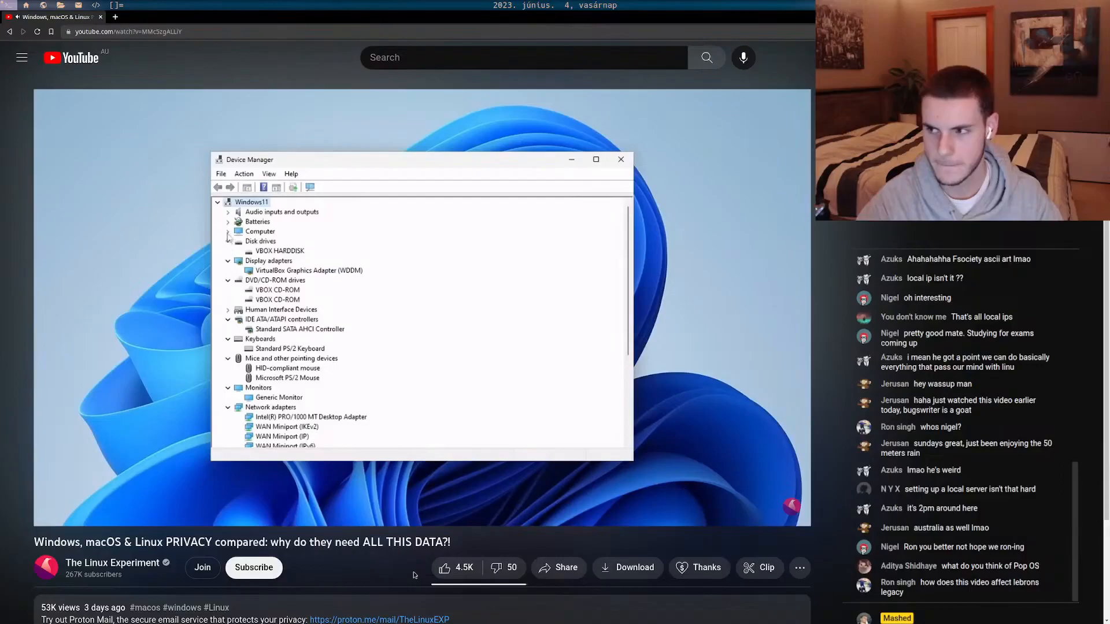
click(229, 212)
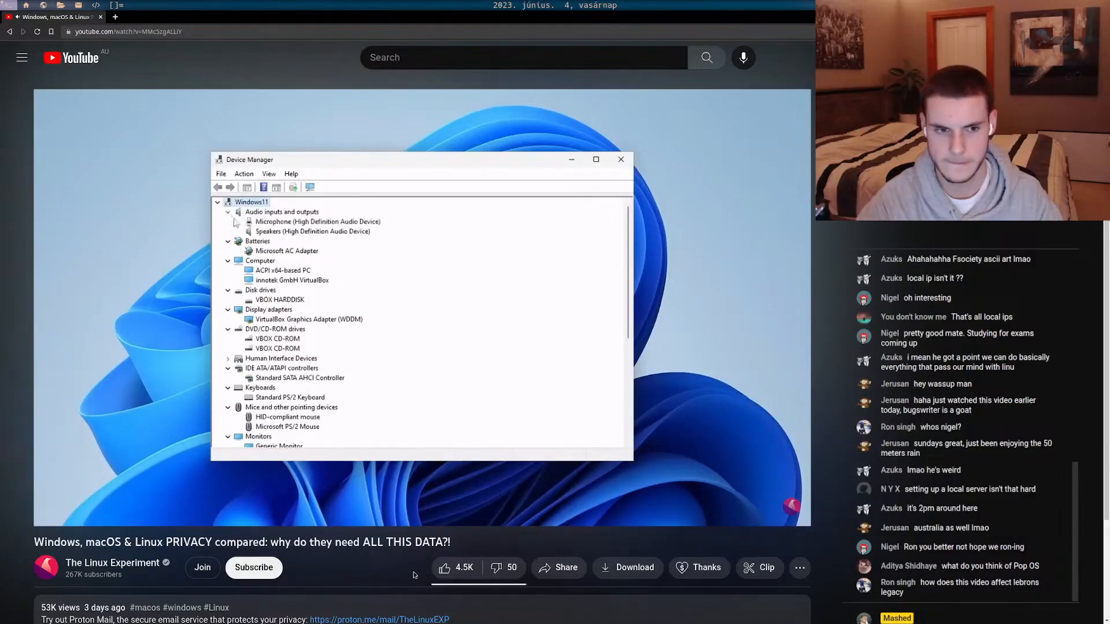
scroll(down, 3)
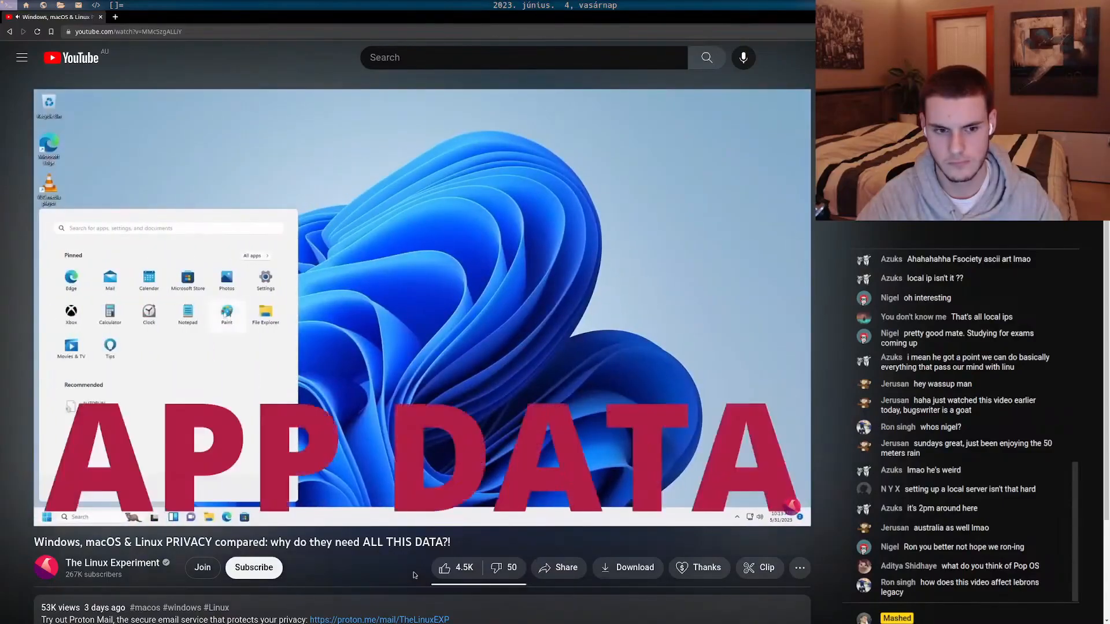
Play the video through its Wireshark DNS capture section, briefly pausing and resuming
click(254, 256)
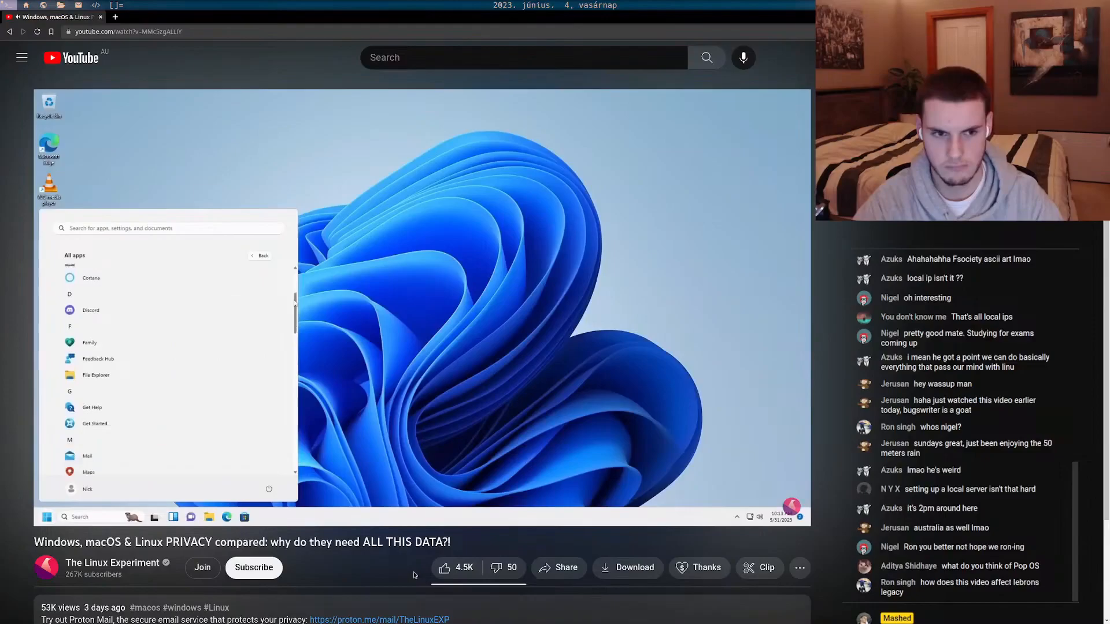
scroll(down, 3)
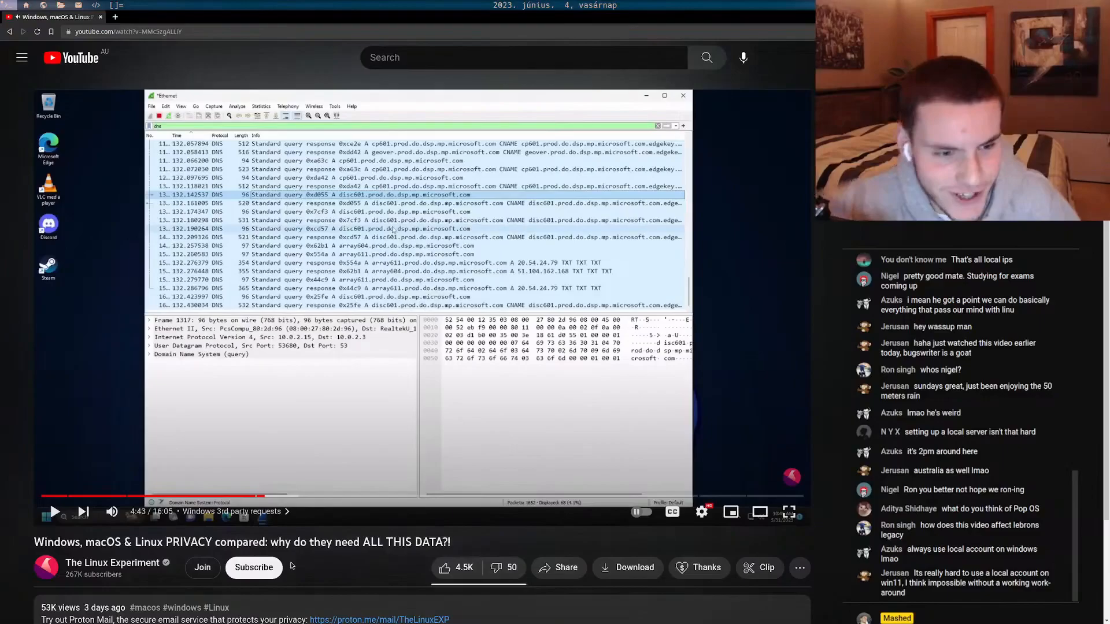
click(54, 511)
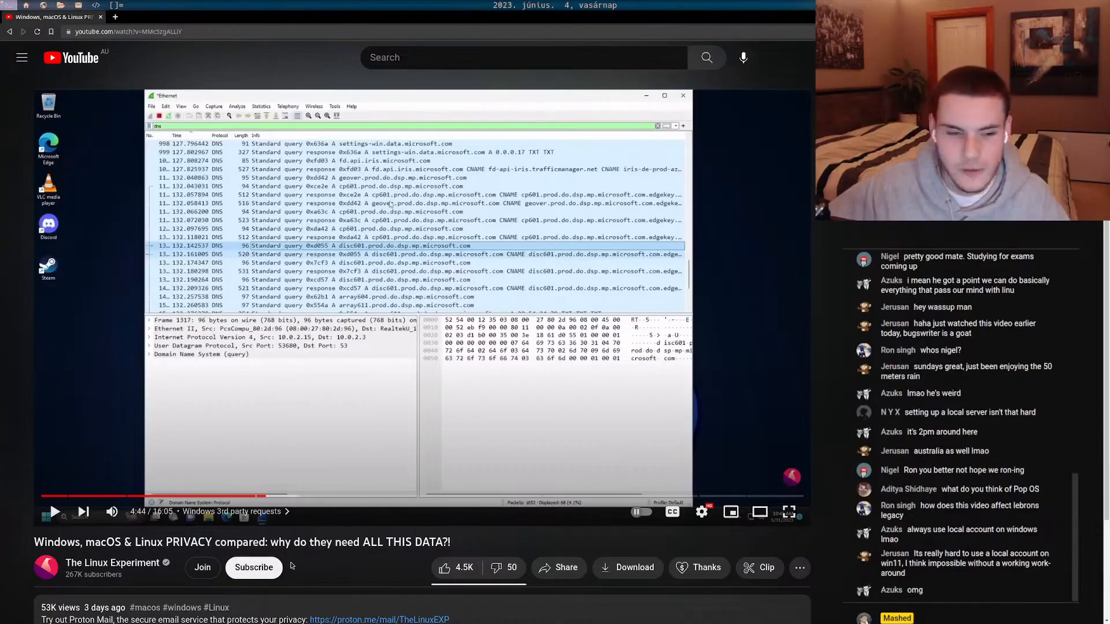
click(54, 511)
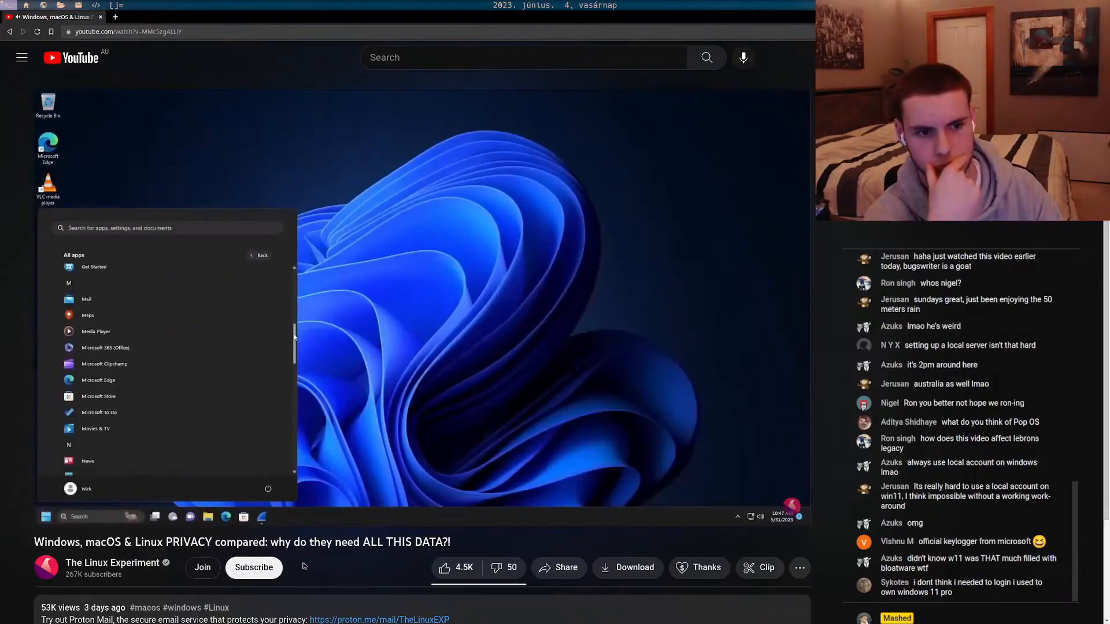
Watch the blocked tracking page and OneTrust error examples, scrubbing the timeline near 5:54
scroll(down, 3)
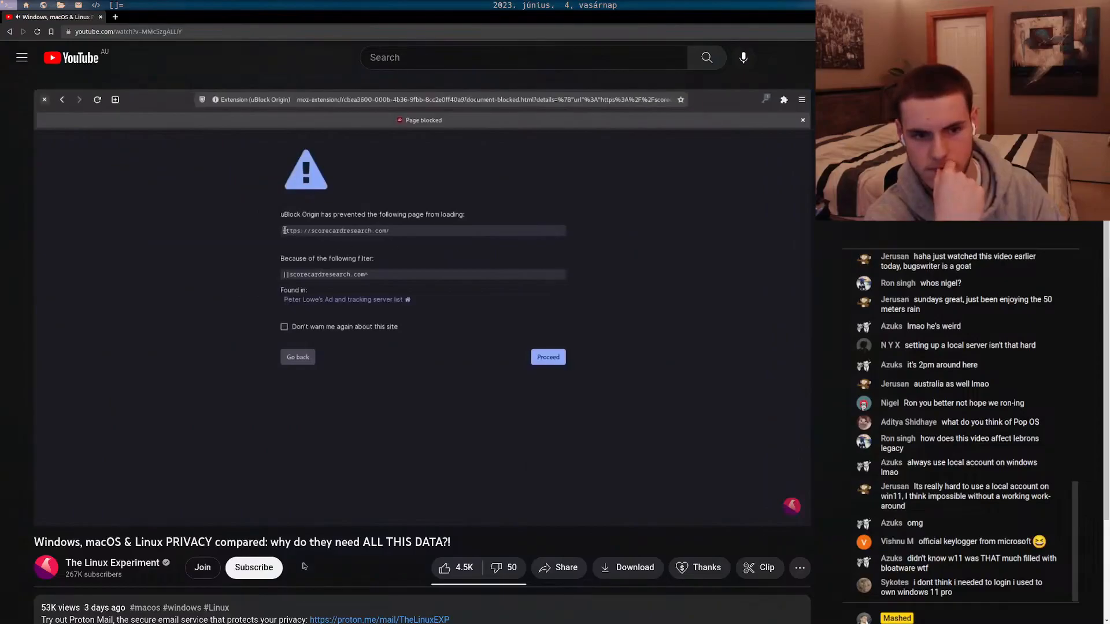
drag(282, 230, 390, 230)
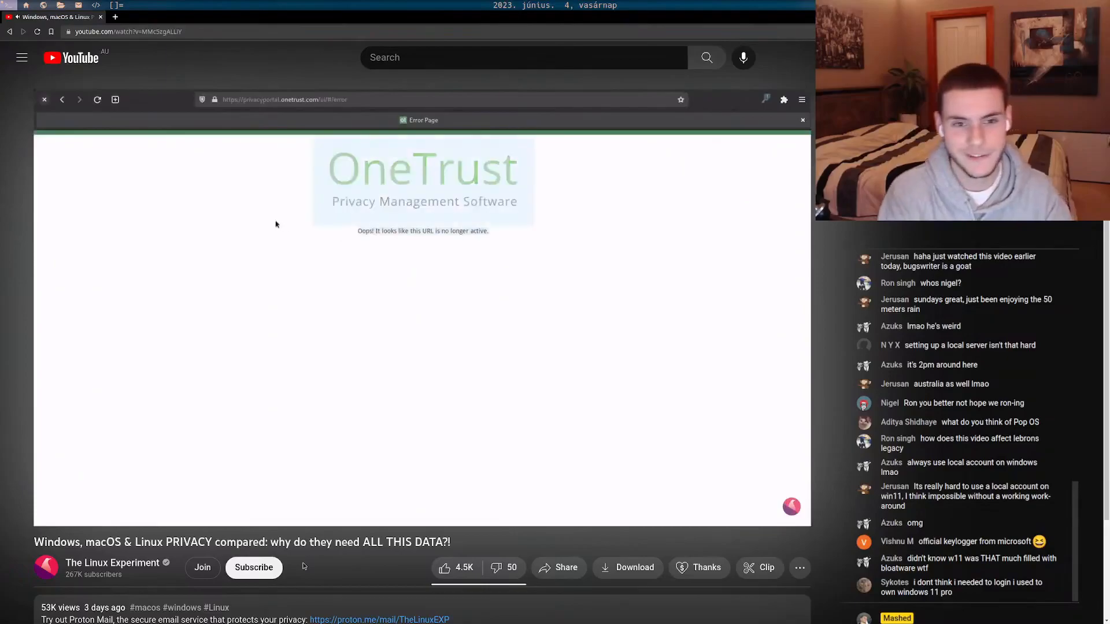
mouse_move(577, 259)
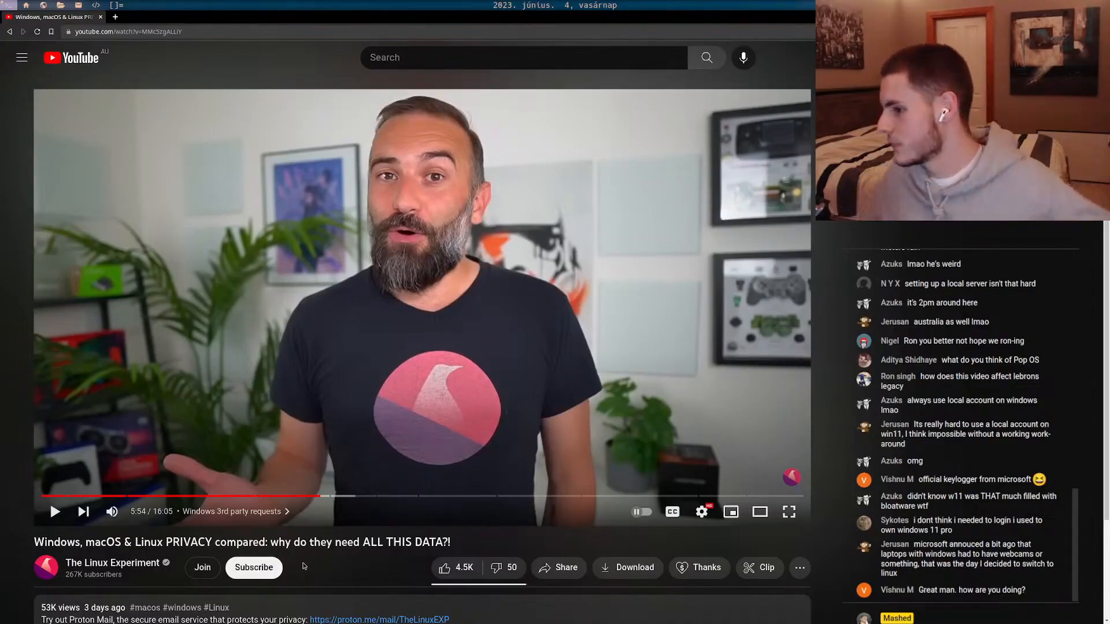
Resume playback into the 'How bad is Windows?' chapter, pausing briefly at the speech settings
click(421, 307)
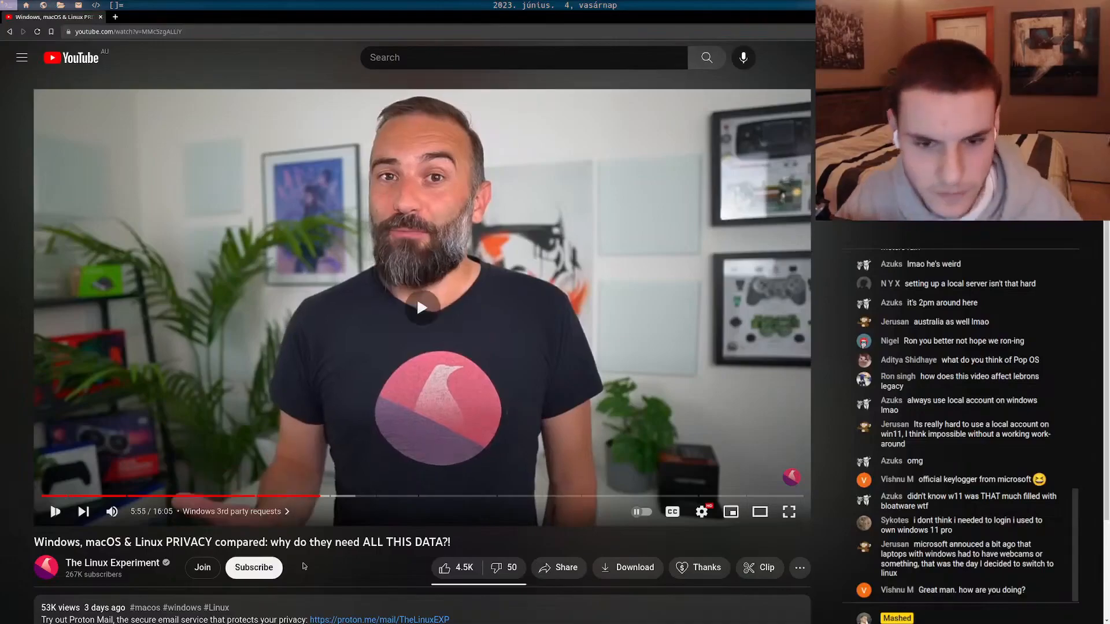
click(422, 307)
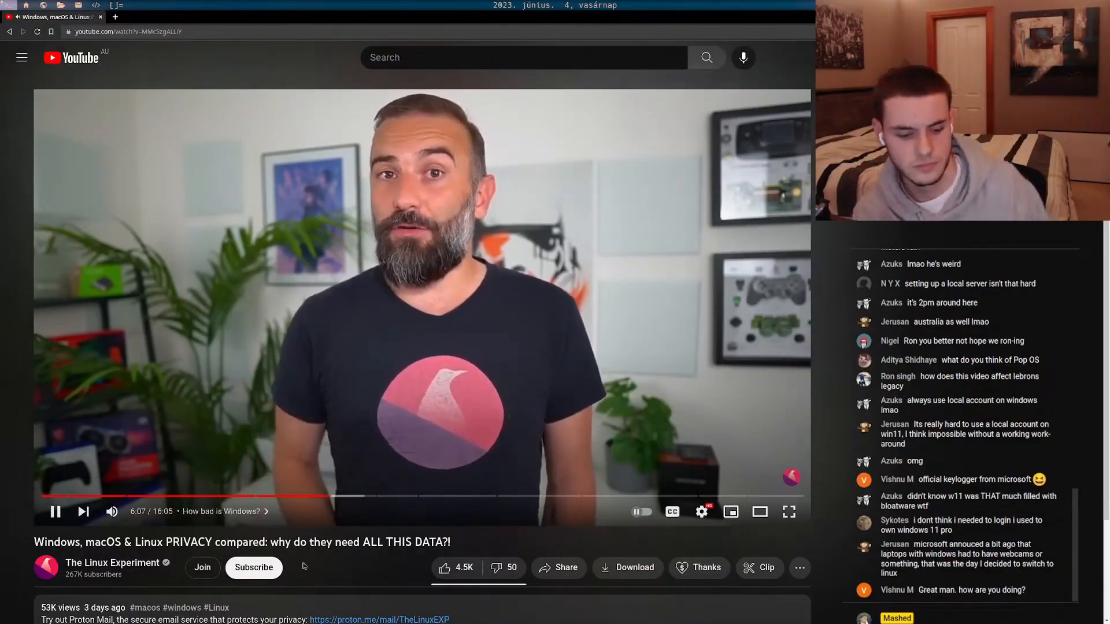
click(54, 511)
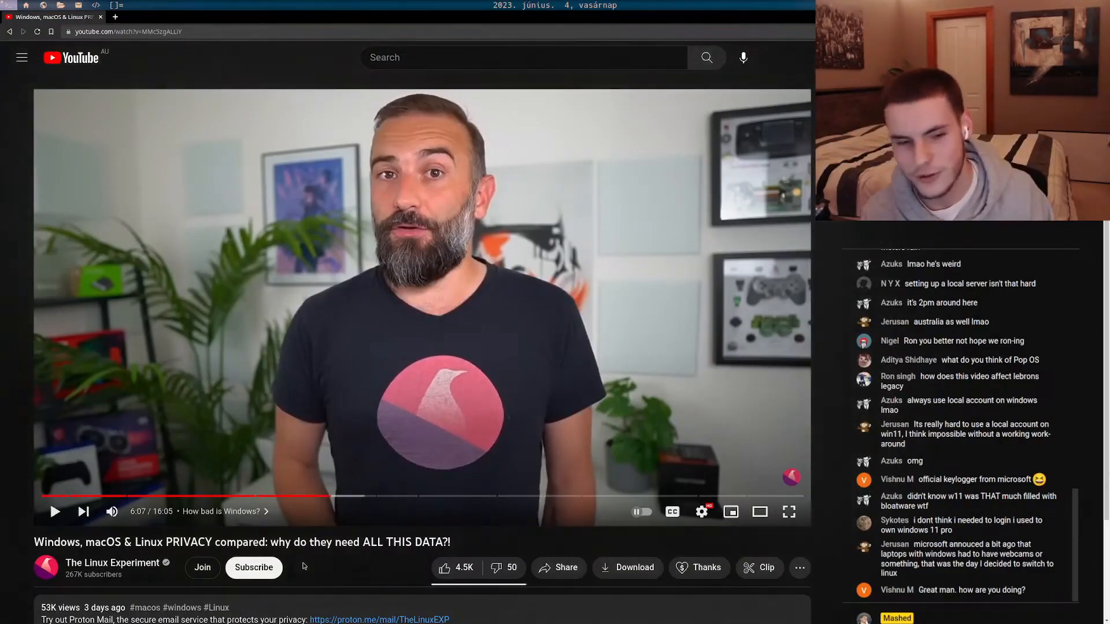
click(54, 511)
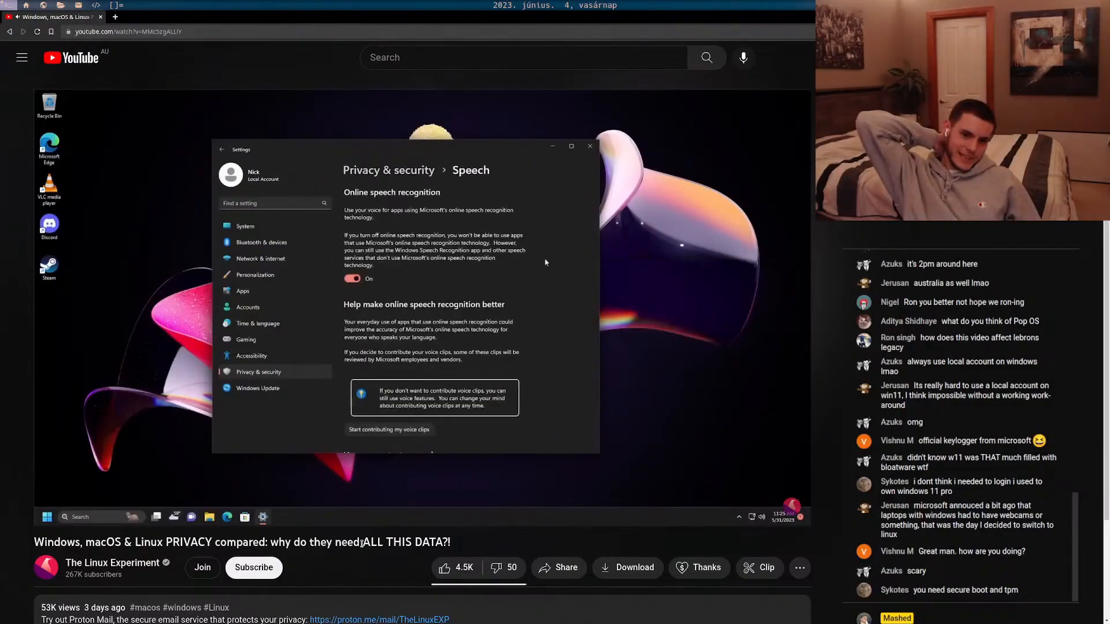
Follow the Privacy & security and Diagnostics & feedback footage up to the Windows Run dialog
click(222, 149)
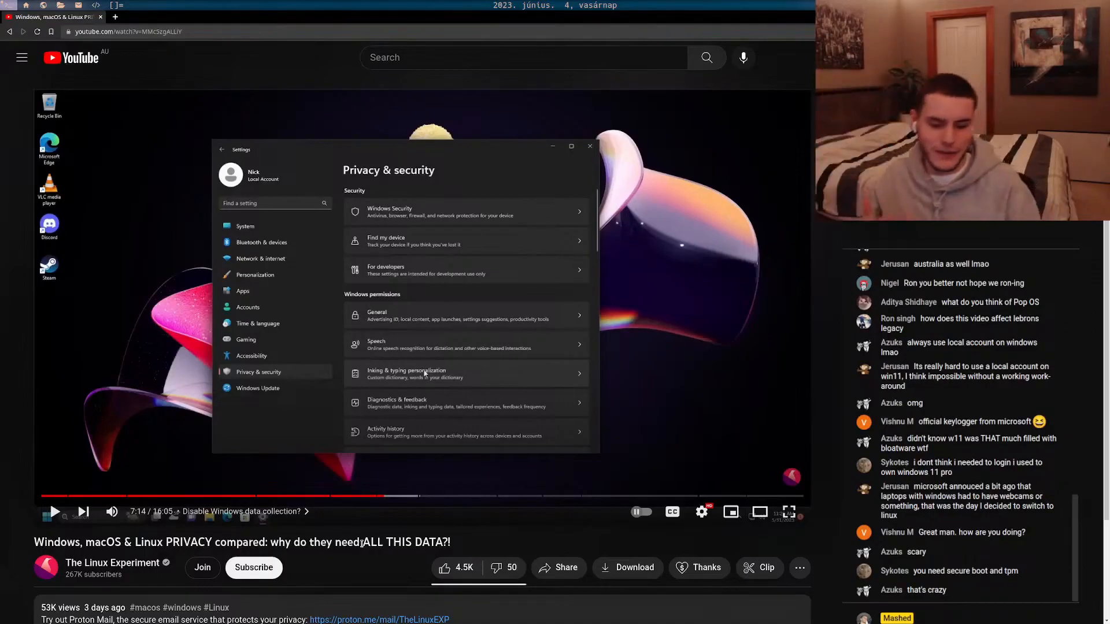
click(406, 373)
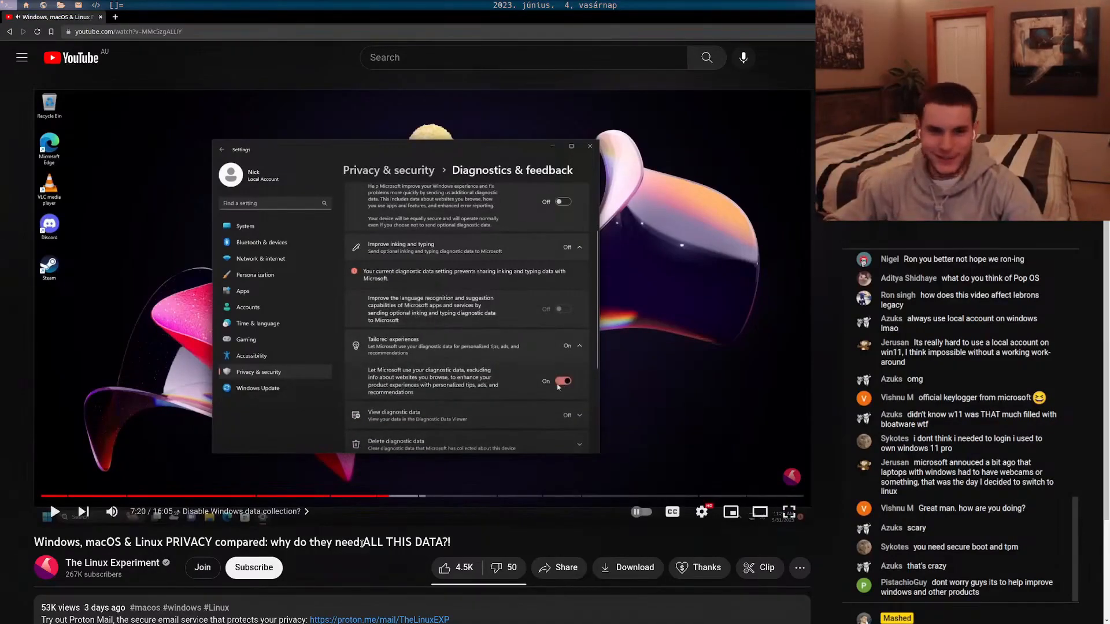
click(563, 380)
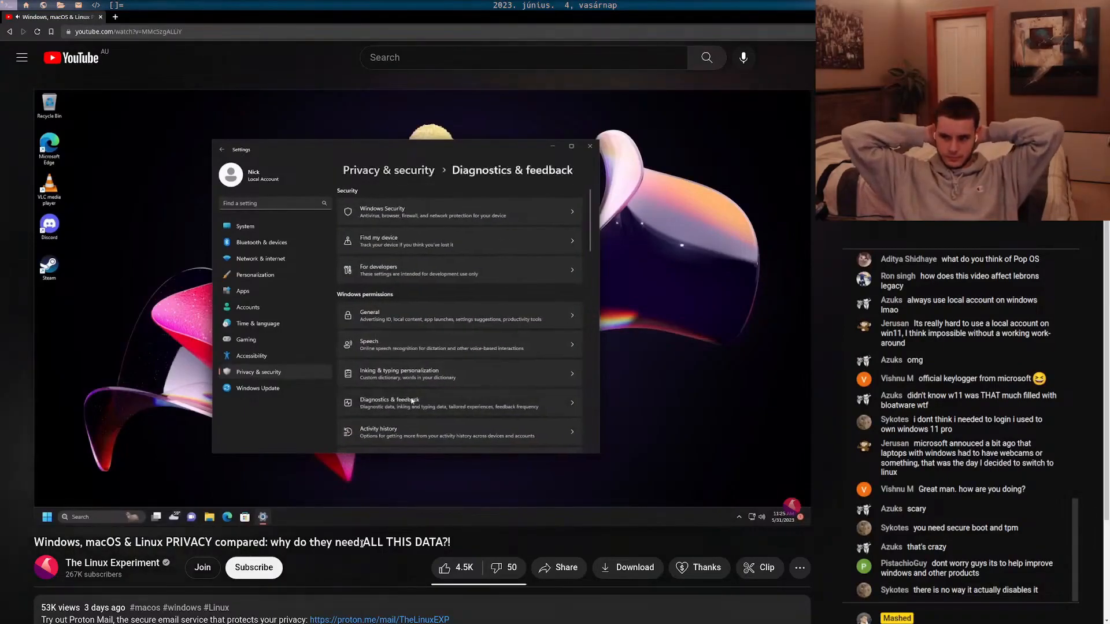
key(Win+r)
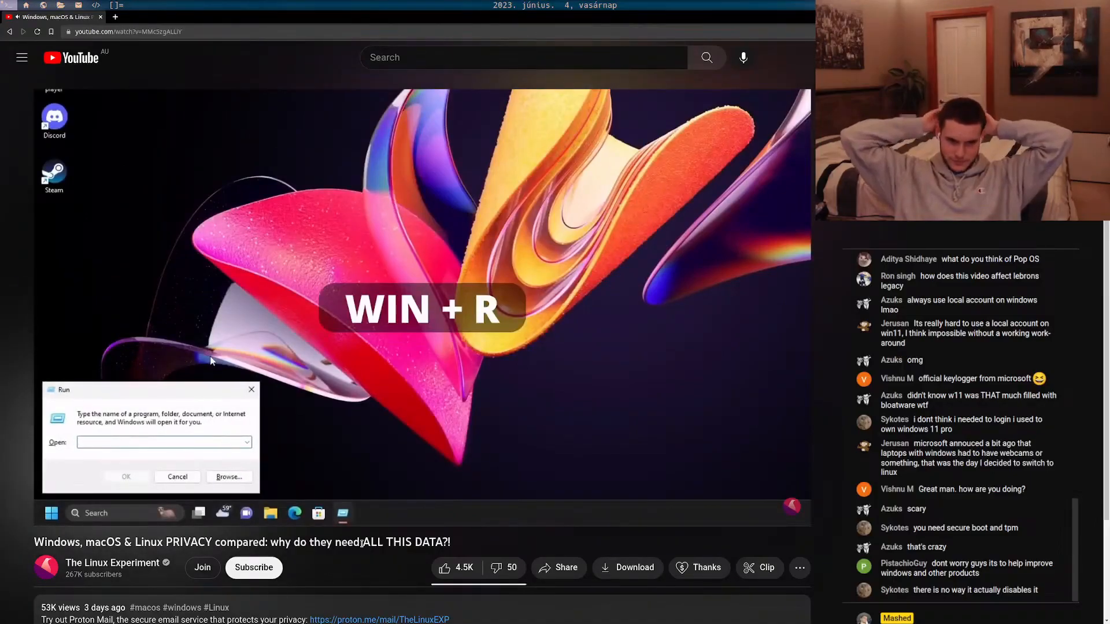
Follow the video opening Services and disabling the Windows telemetry service, then macOS preferences
text(services)
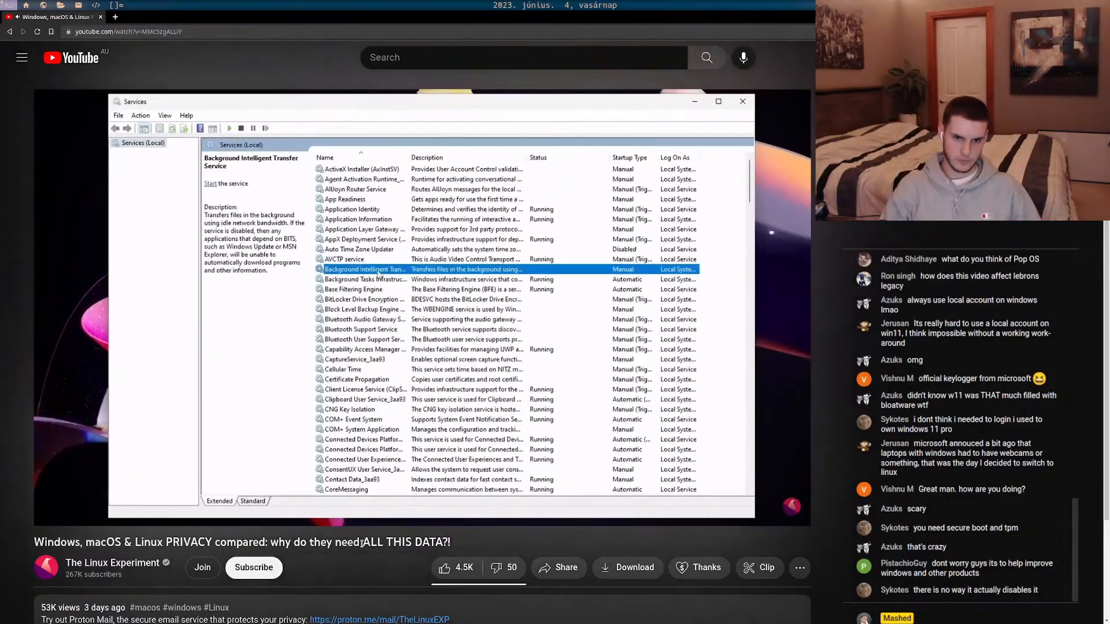
scroll(down, 3)
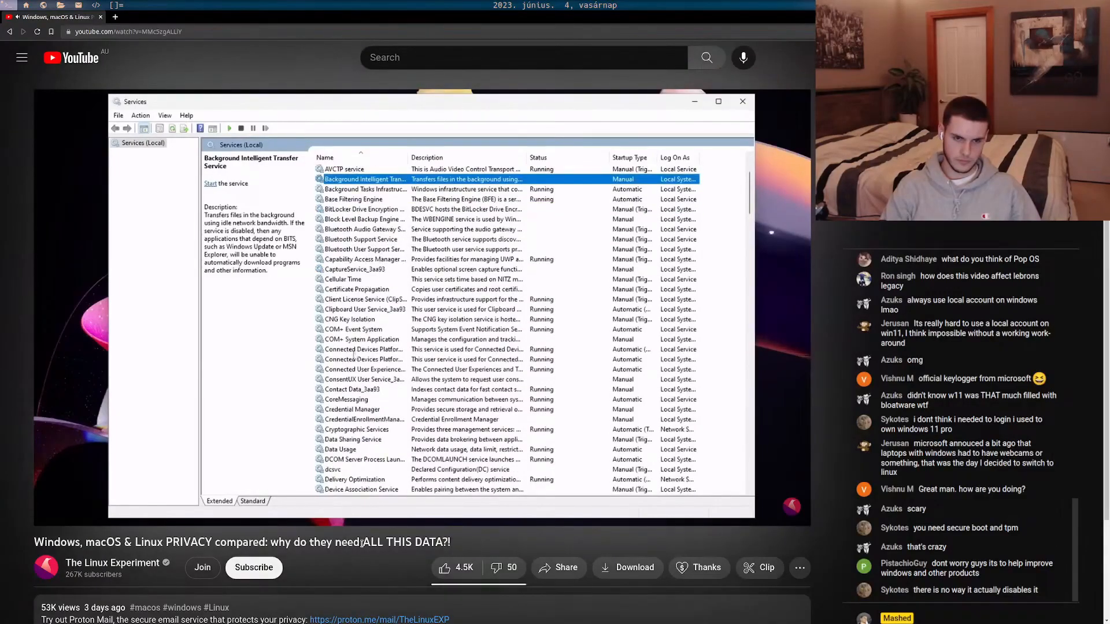
click(364, 369)
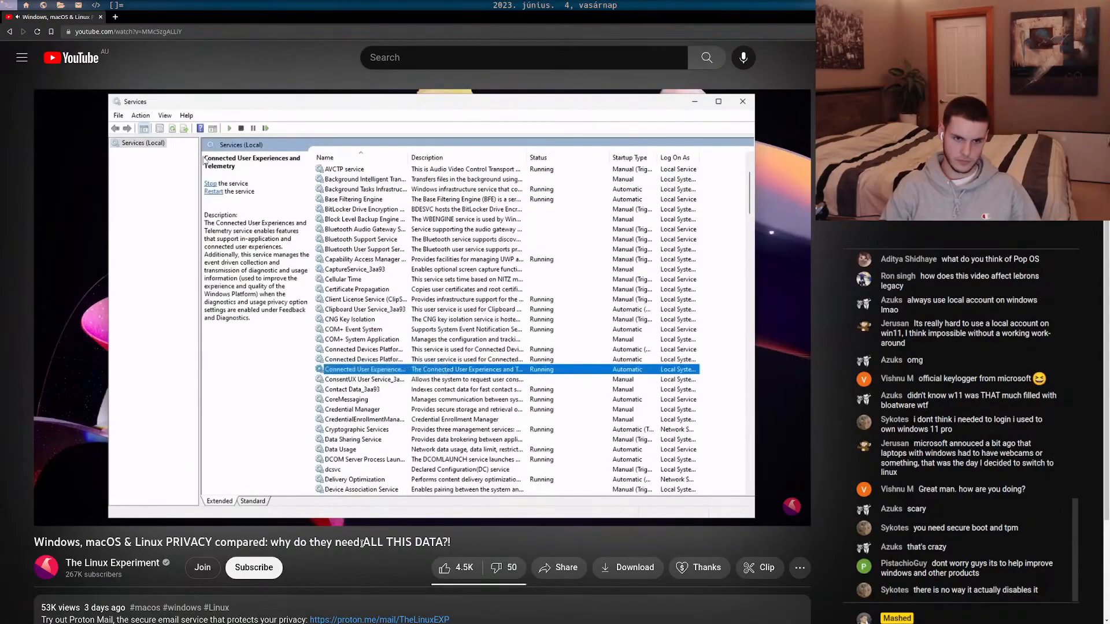
double_click(364, 368)
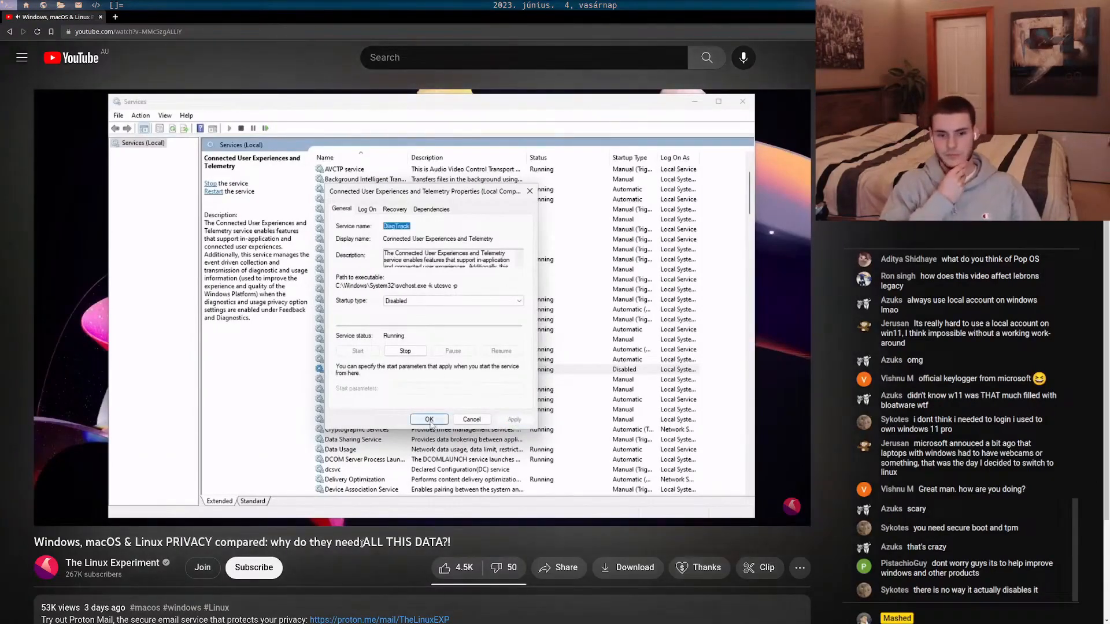
click(405, 350)
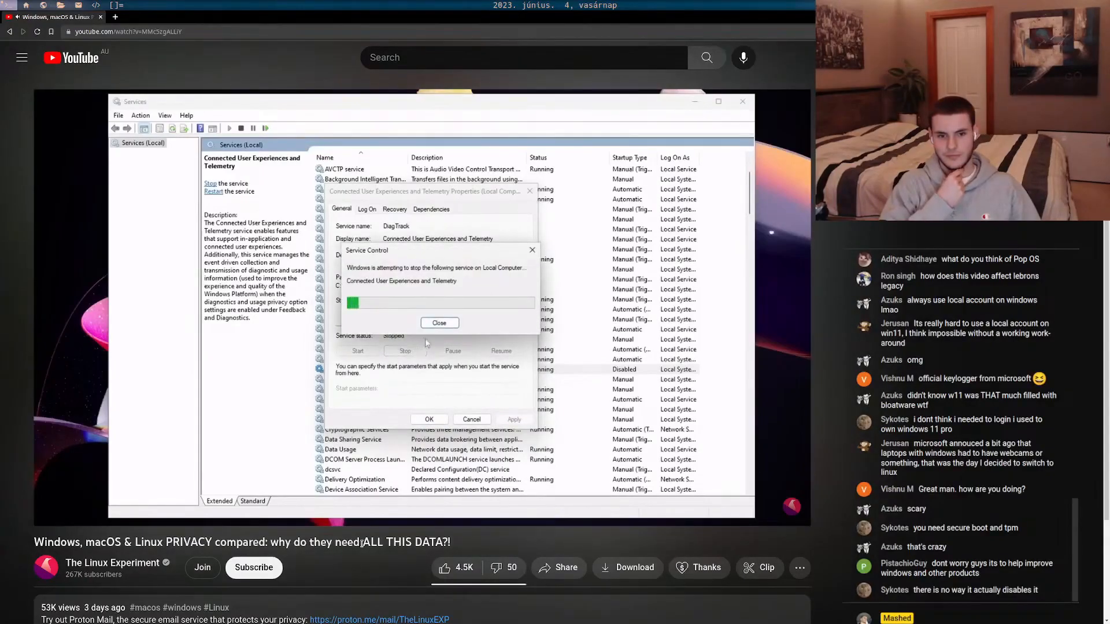
click(440, 323)
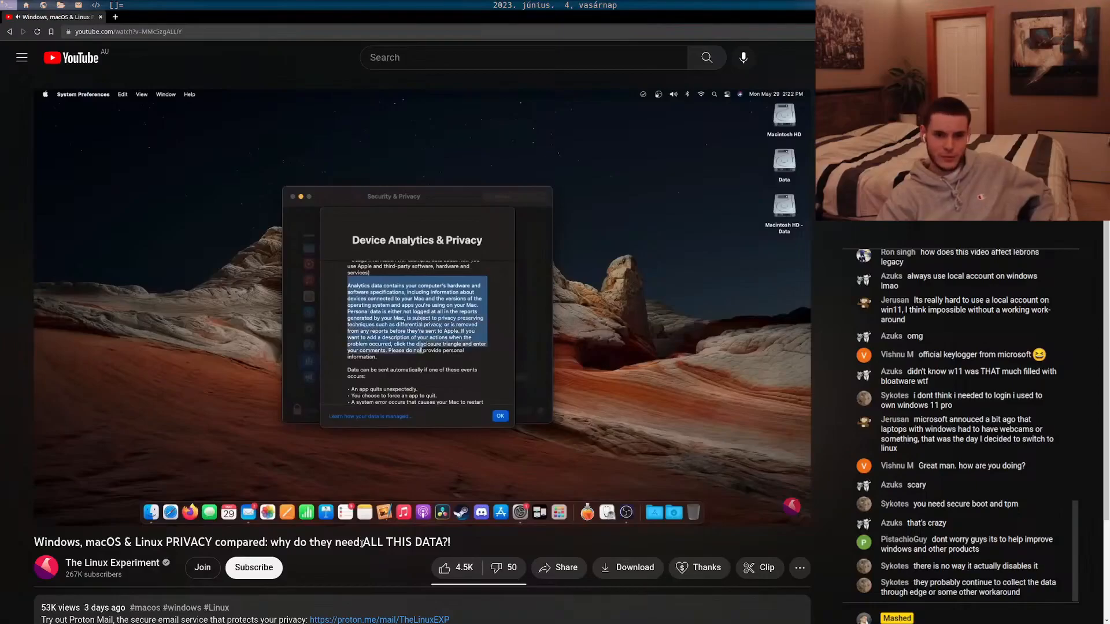
Watch past the macOS analytics dialog into Apple's privacy policy list of collected data
click(499, 415)
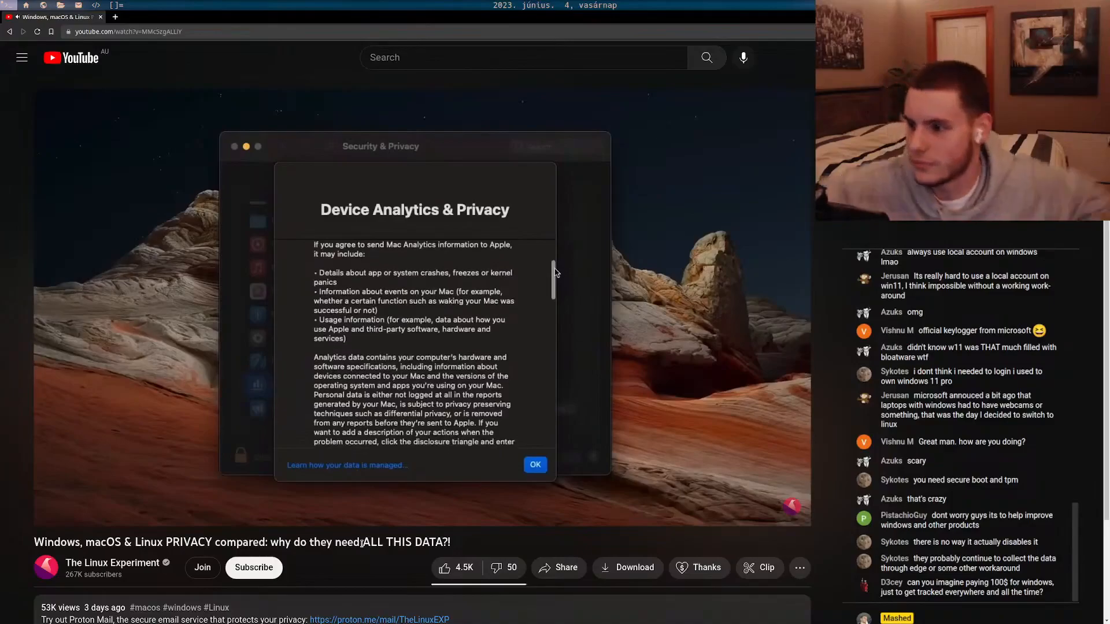
scroll(down, 3)
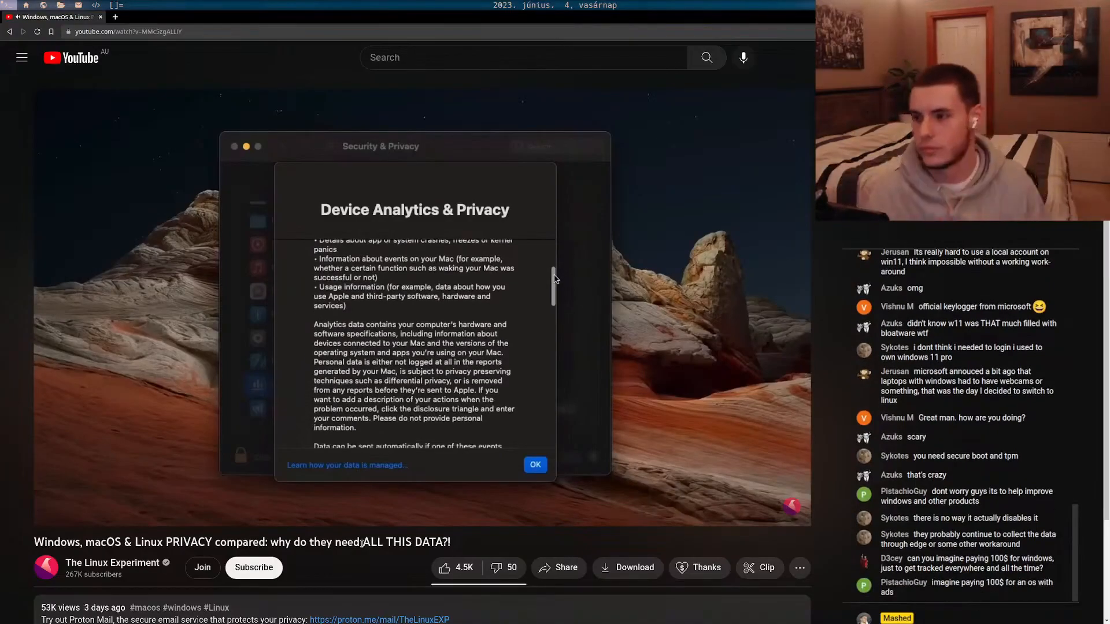
scroll(down, 3)
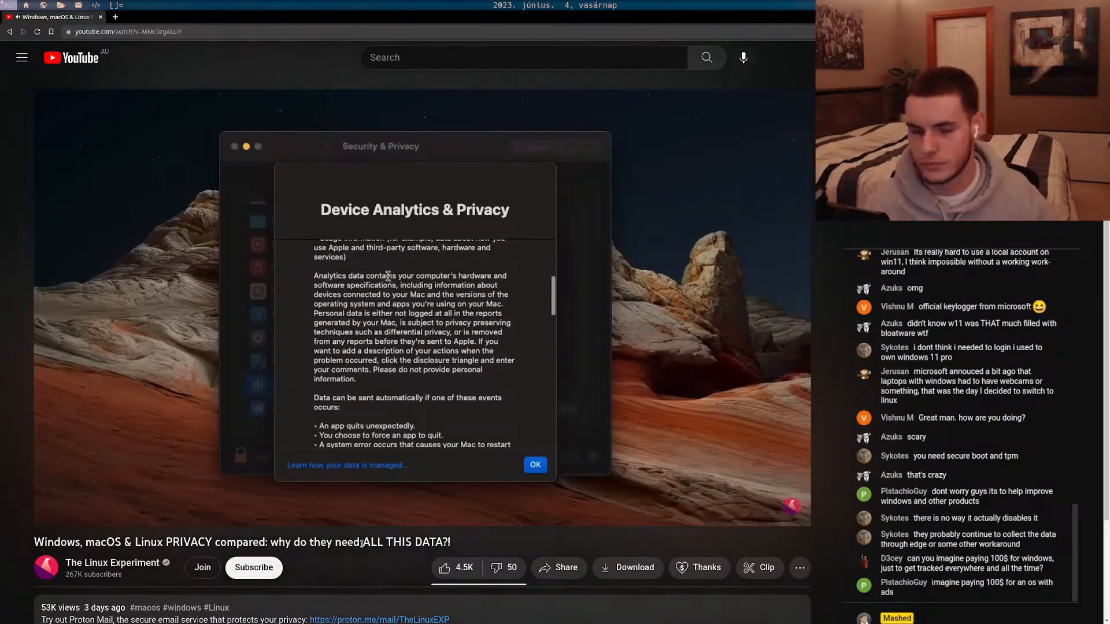
drag(314, 275, 421, 342)
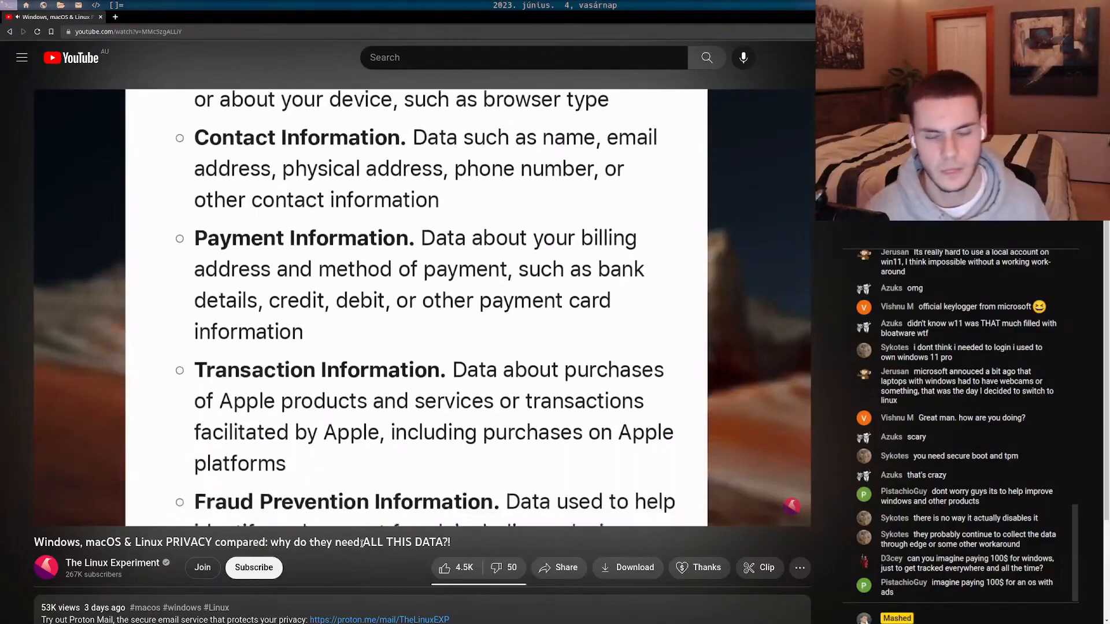
Let the video scroll Apple's fraud prevention and usage data entries, then pause it
scroll(down, 3)
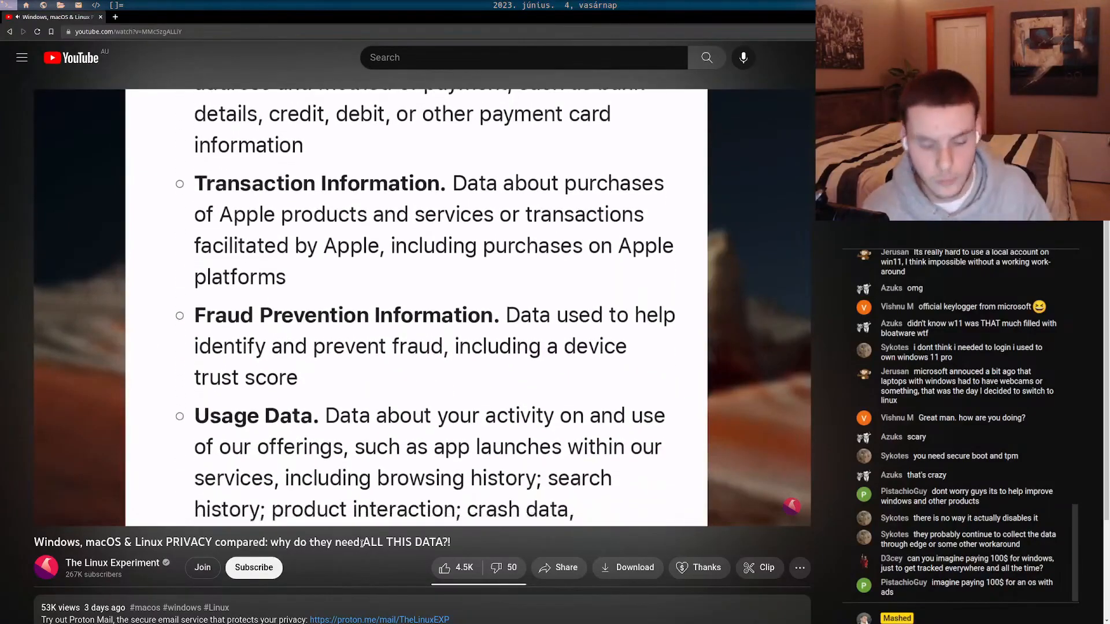
click(54, 511)
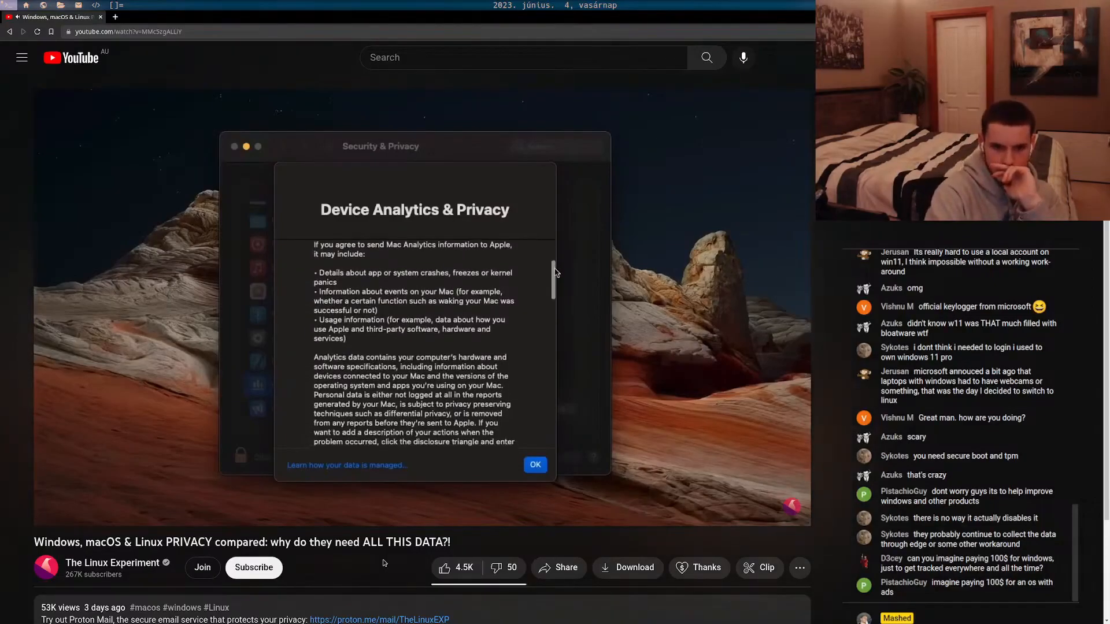
scroll(down, 3)
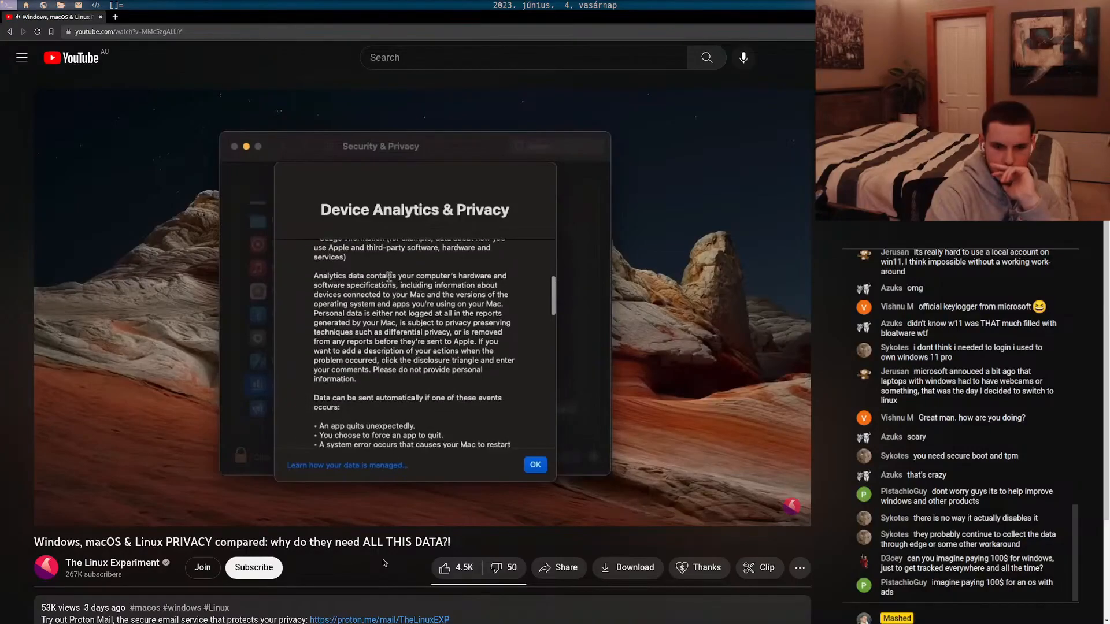
drag(314, 275, 503, 333)
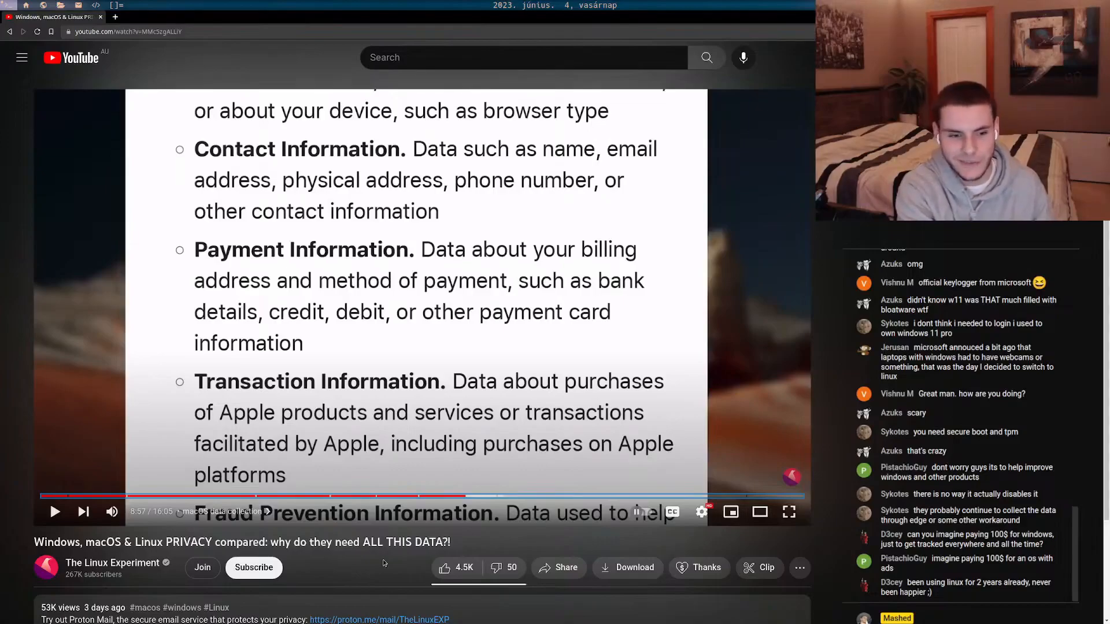
click(55, 512)
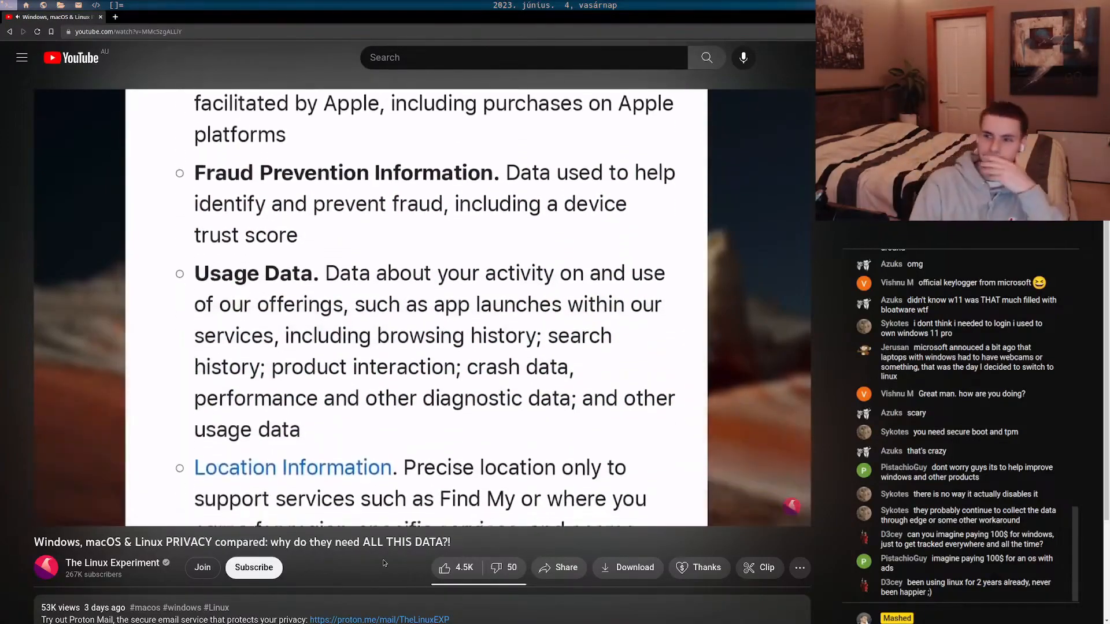
scroll(down, 3)
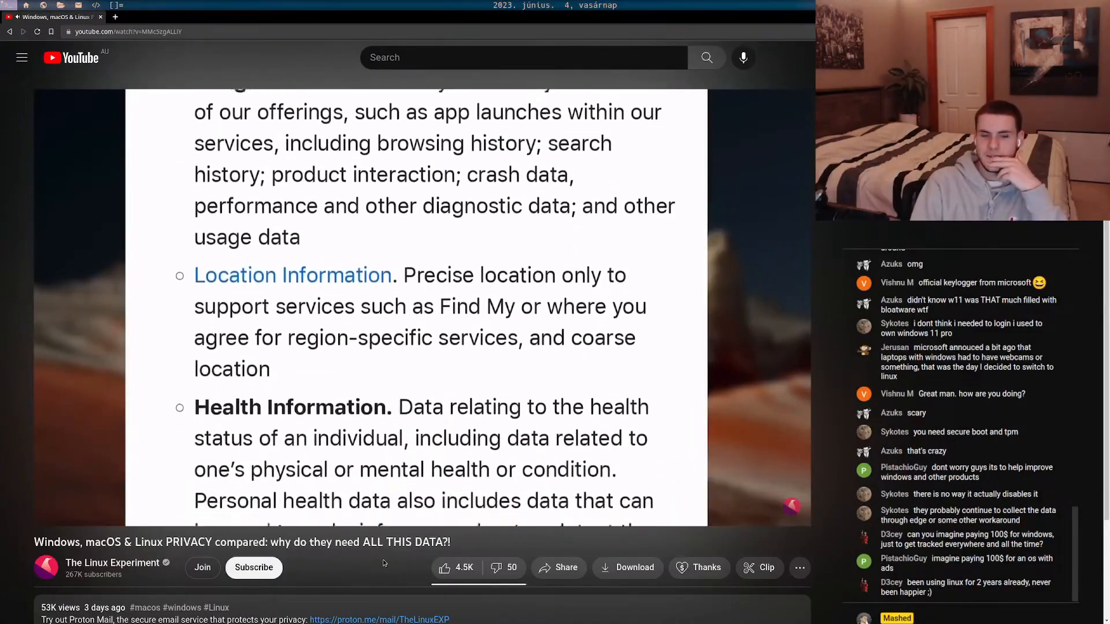
scroll(down, 3)
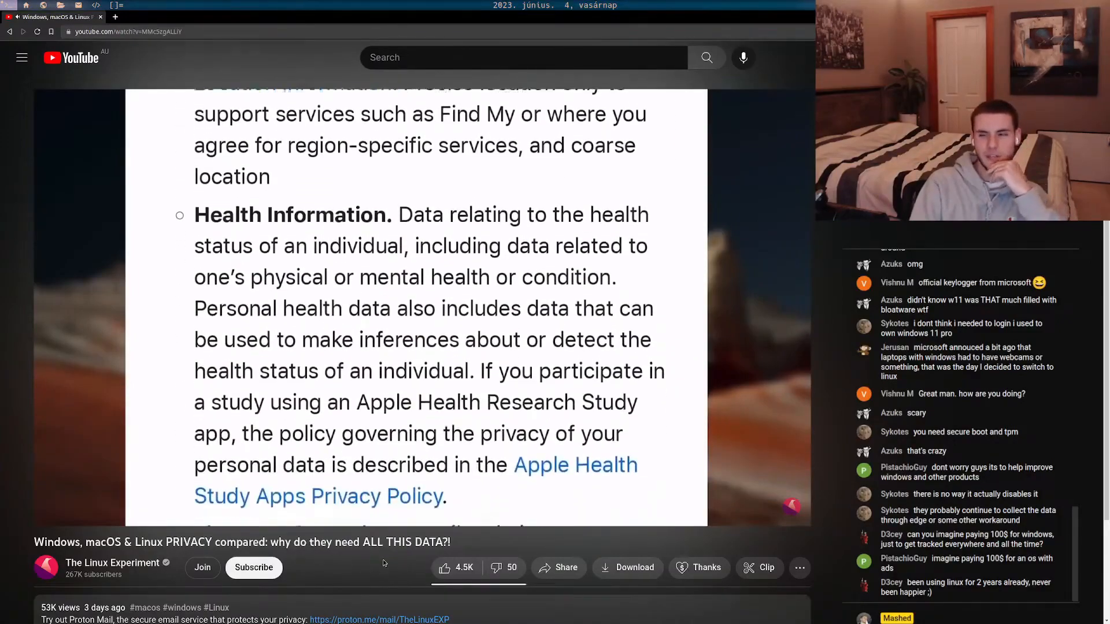
scroll(down, 3)
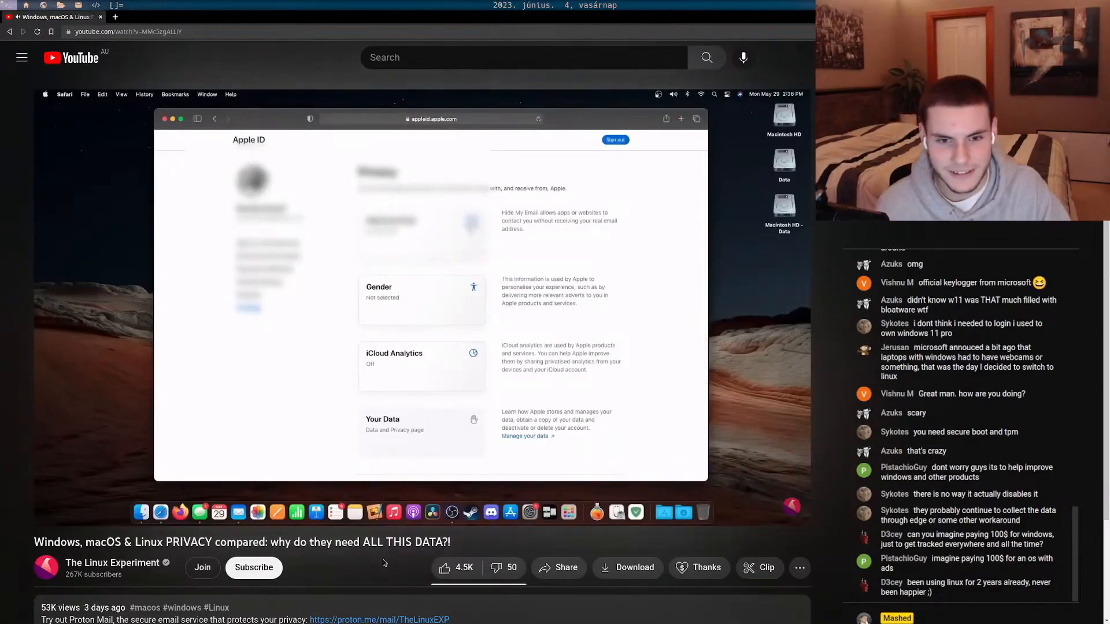
scroll(down, 3)
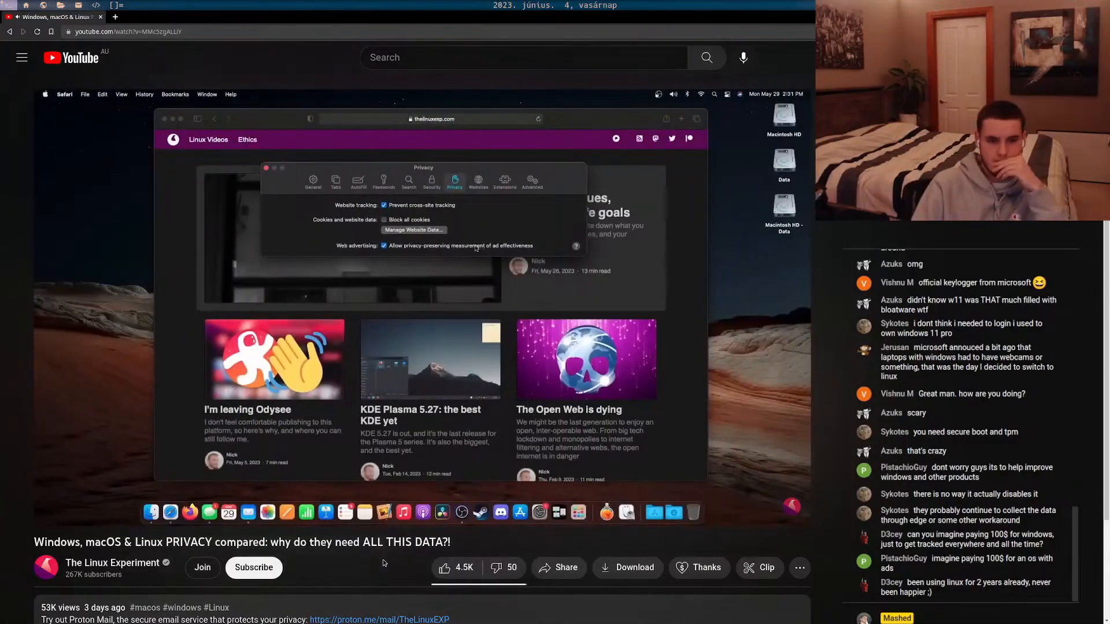
click(532, 180)
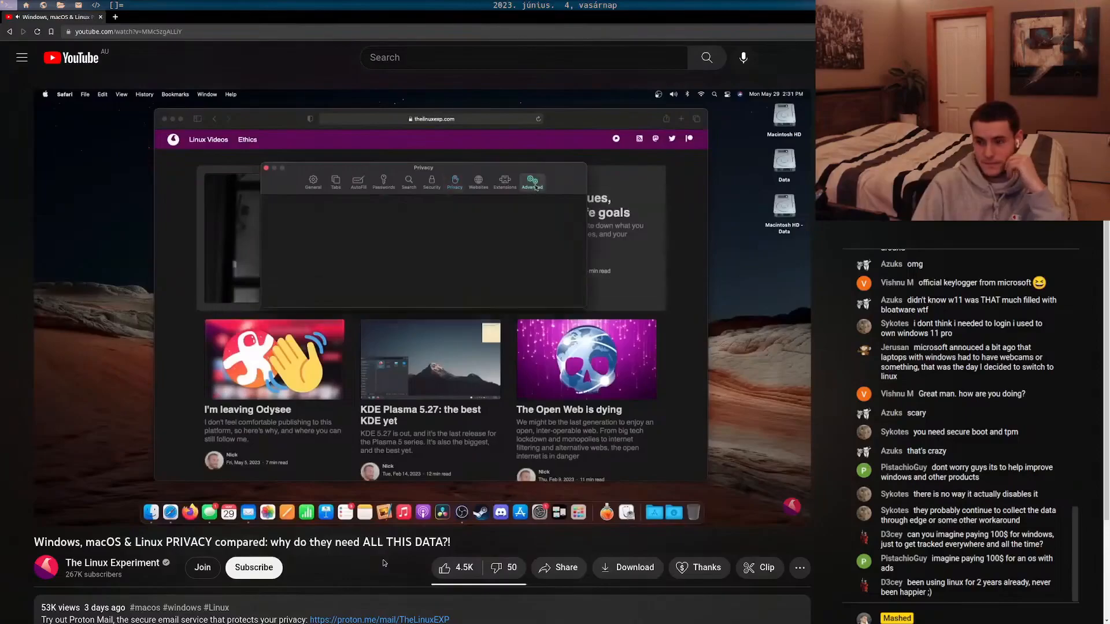
click(532, 182)
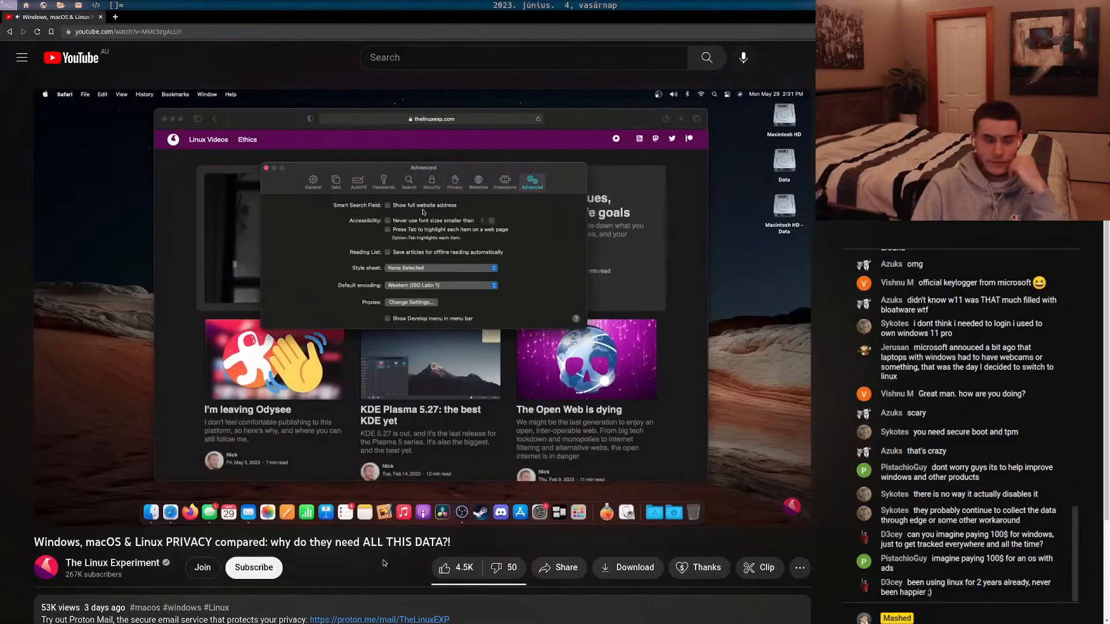
click(506, 181)
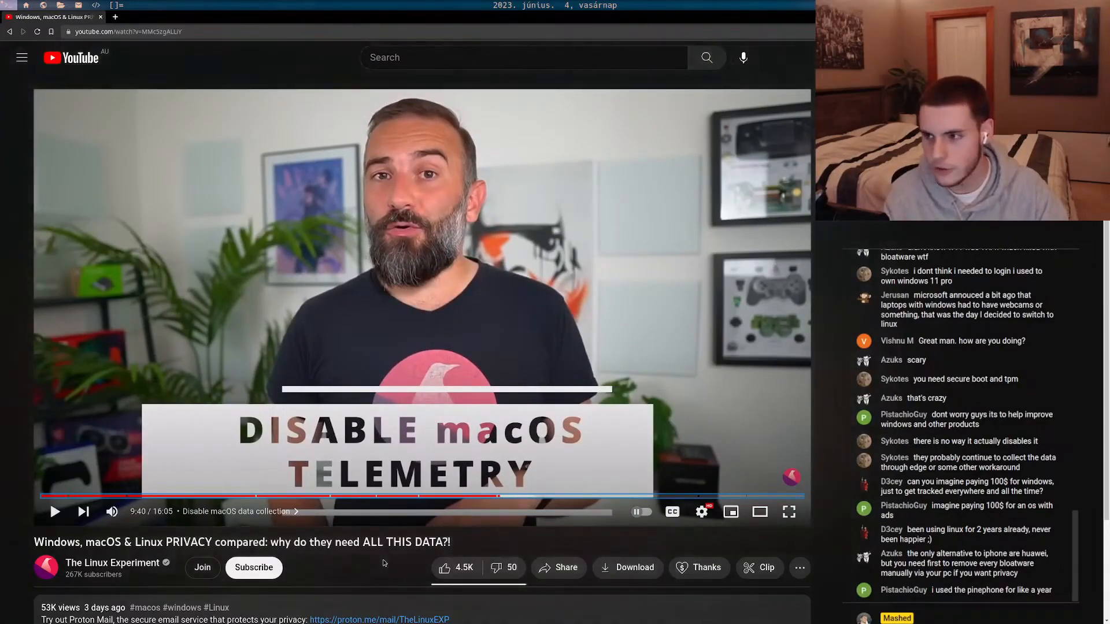
click(54, 513)
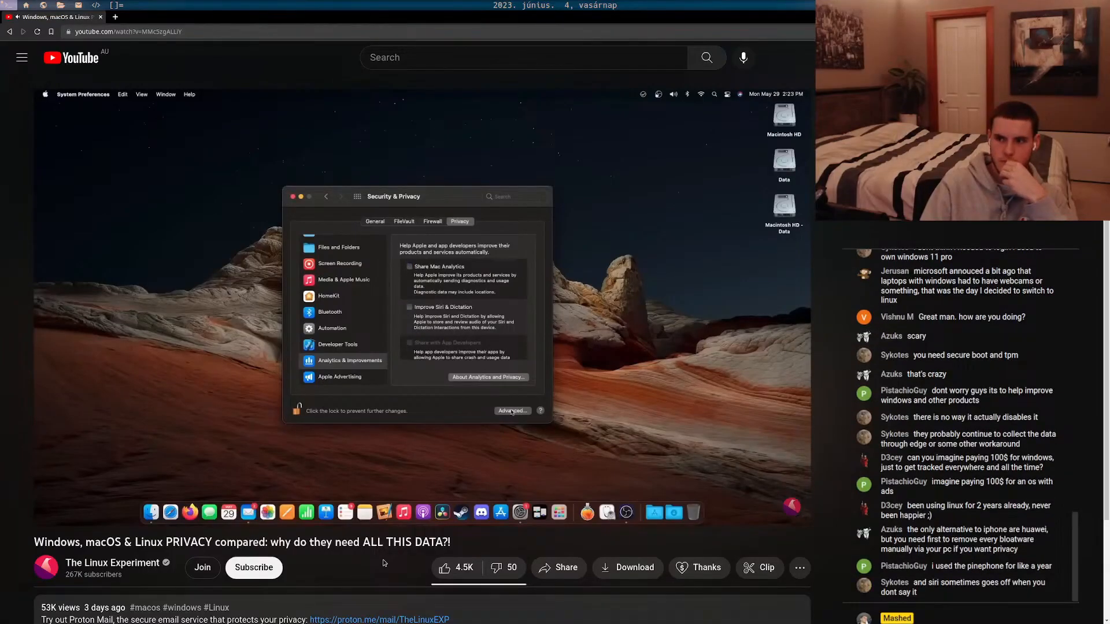
click(512, 410)
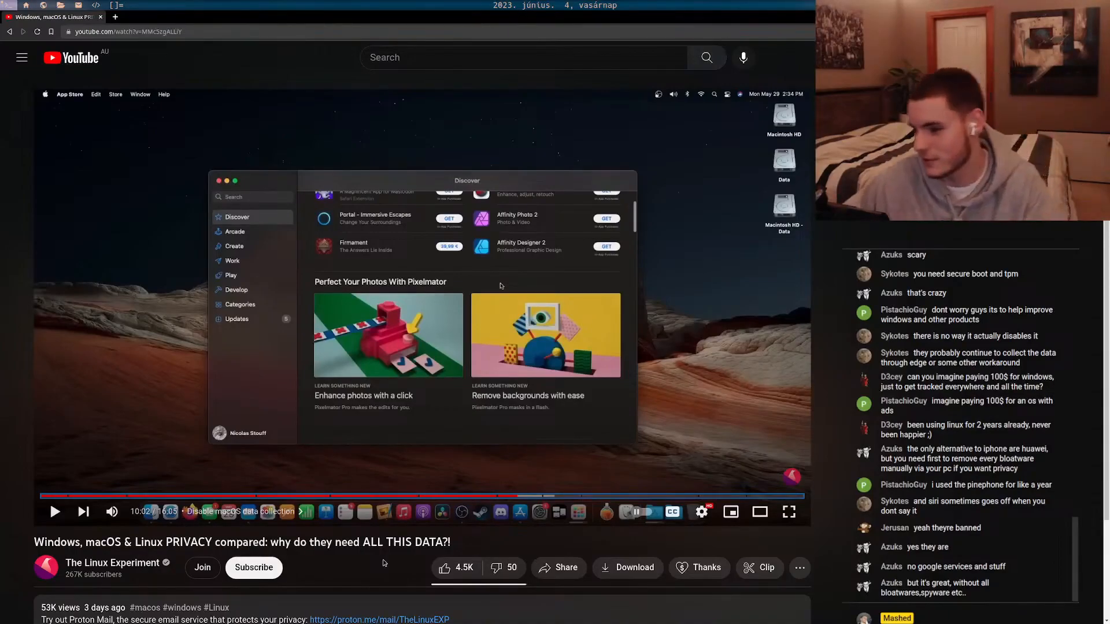
click(54, 511)
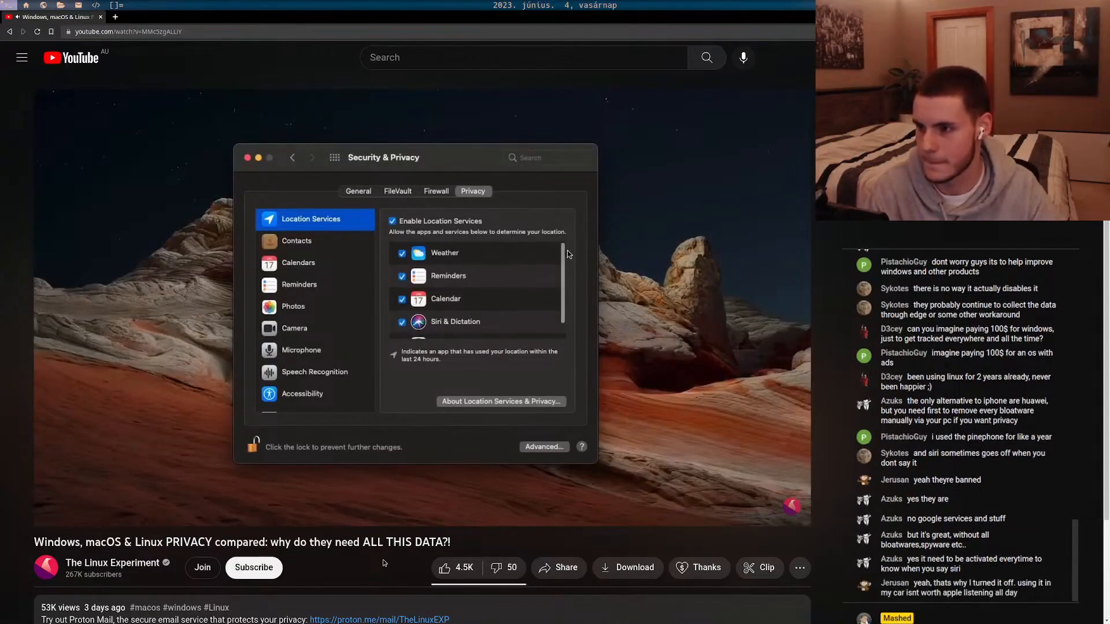
scroll(down, 3)
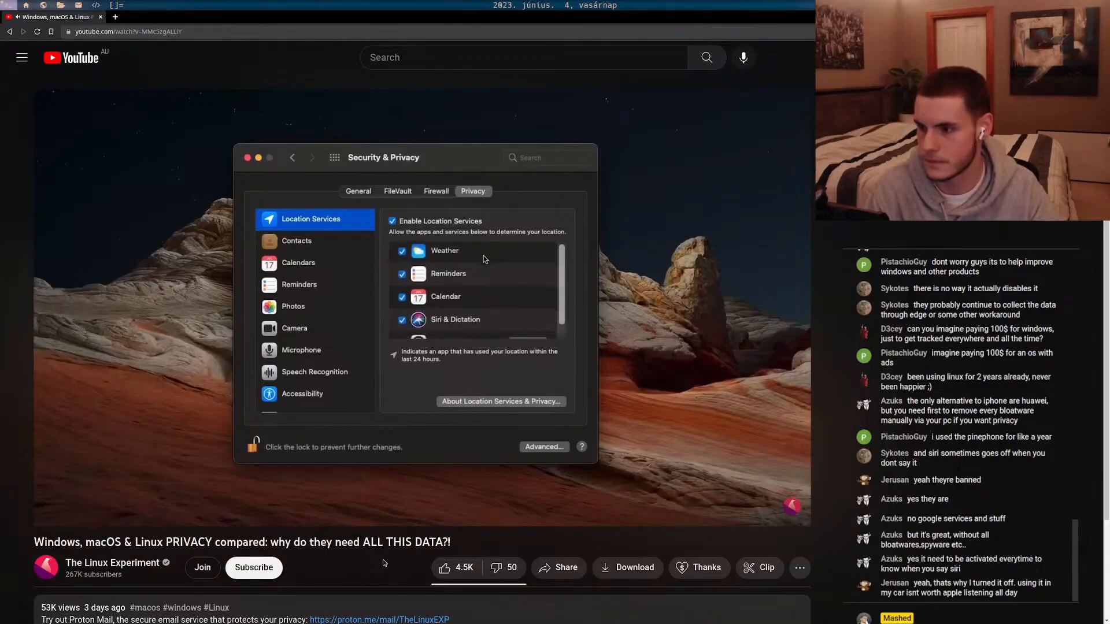
click(297, 240)
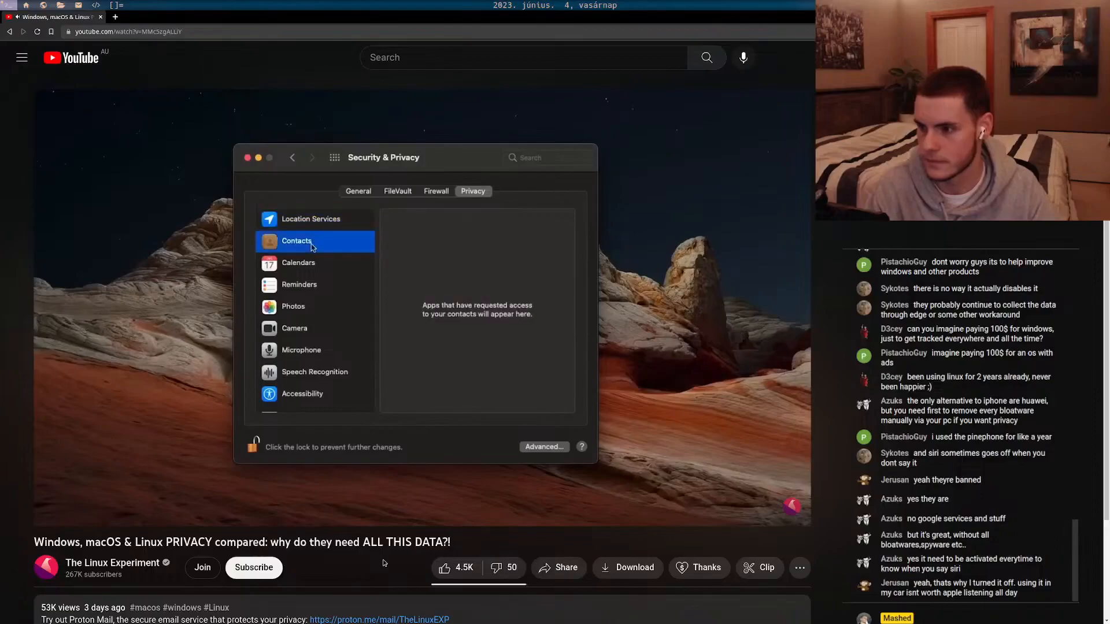
click(298, 263)
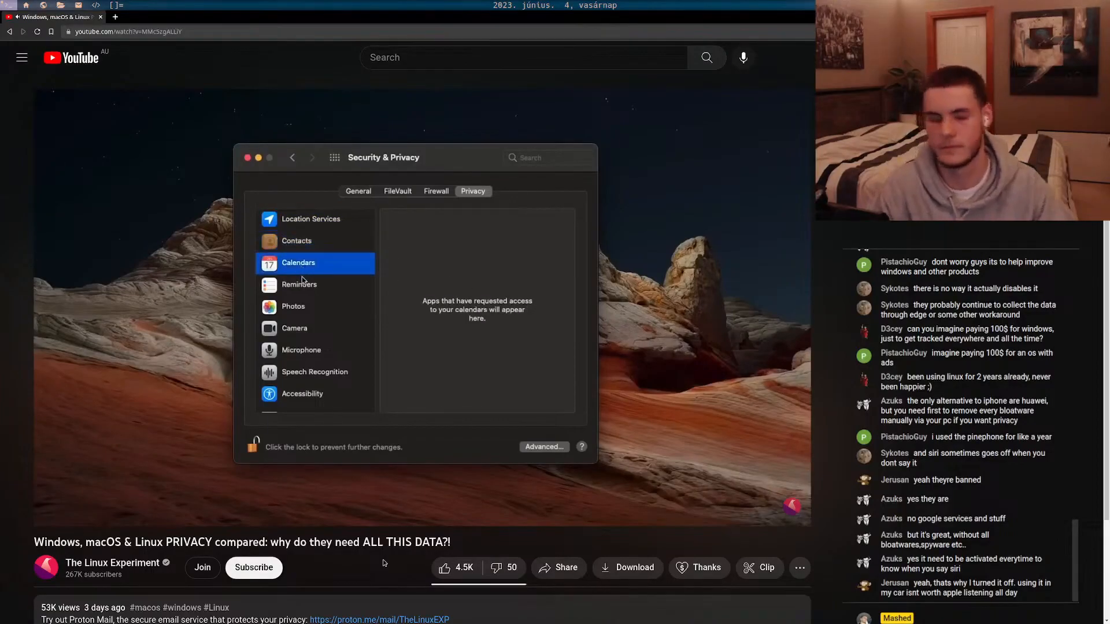
click(293, 305)
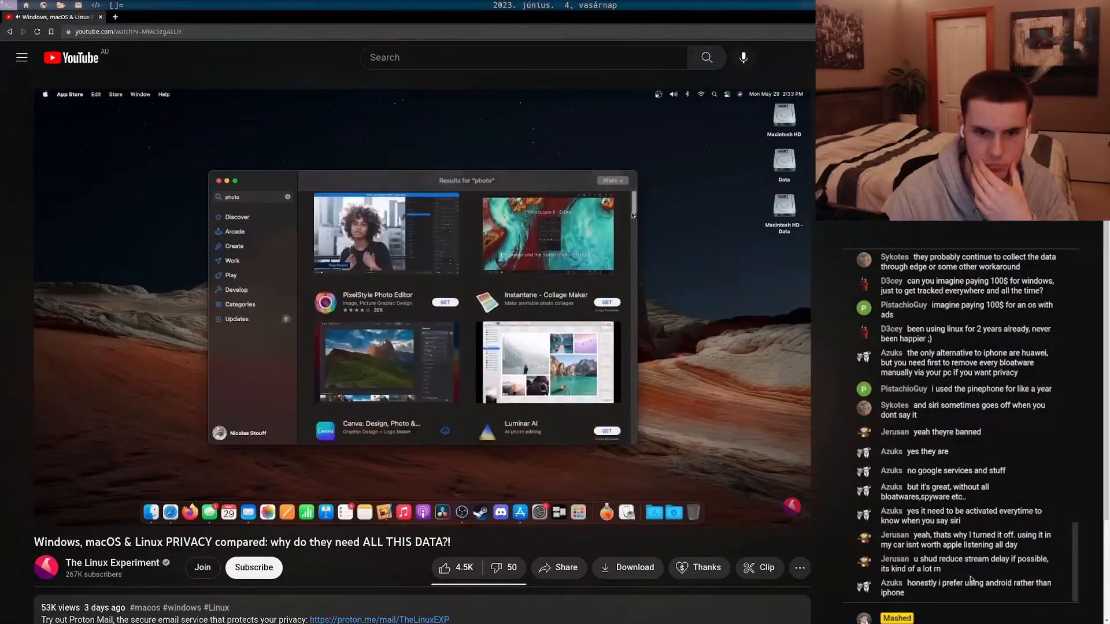
scroll(down, 3)
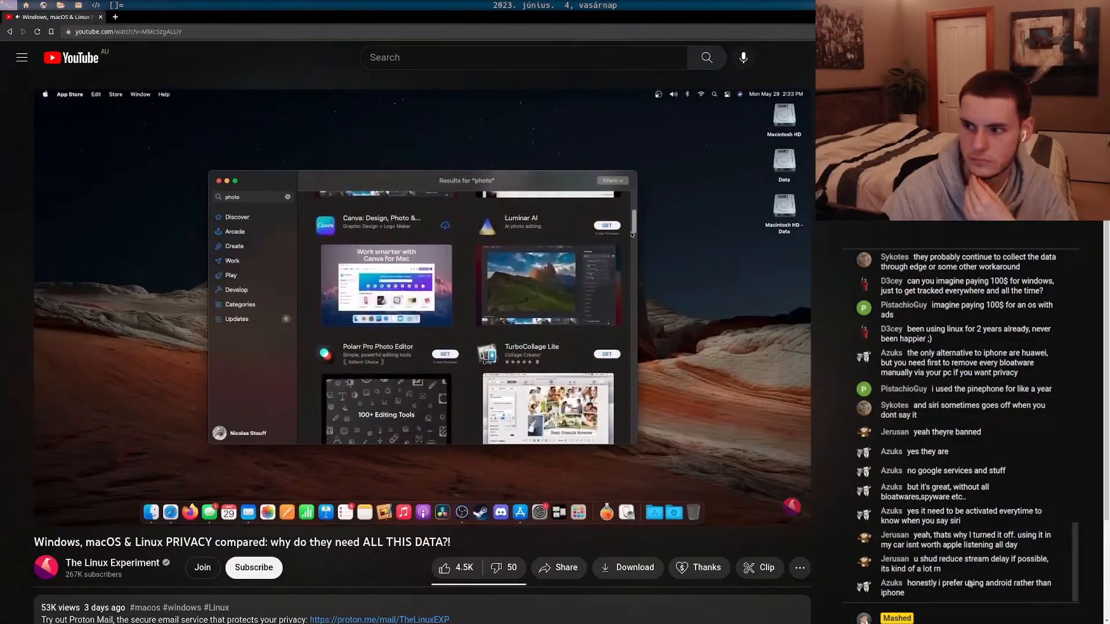
scroll(down, 3)
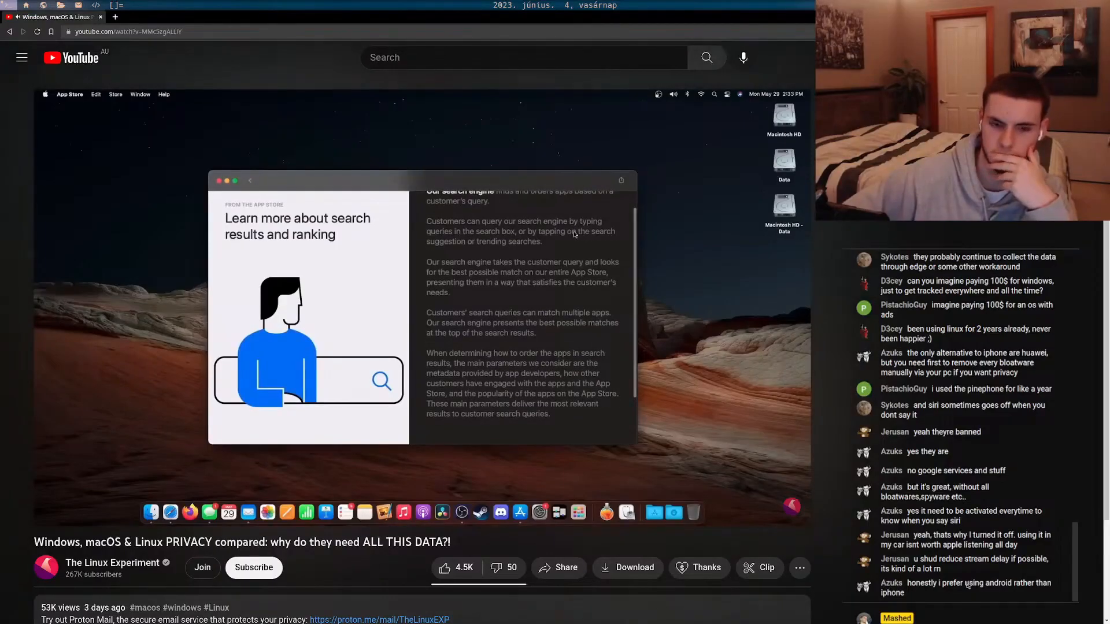
scroll(down, 3)
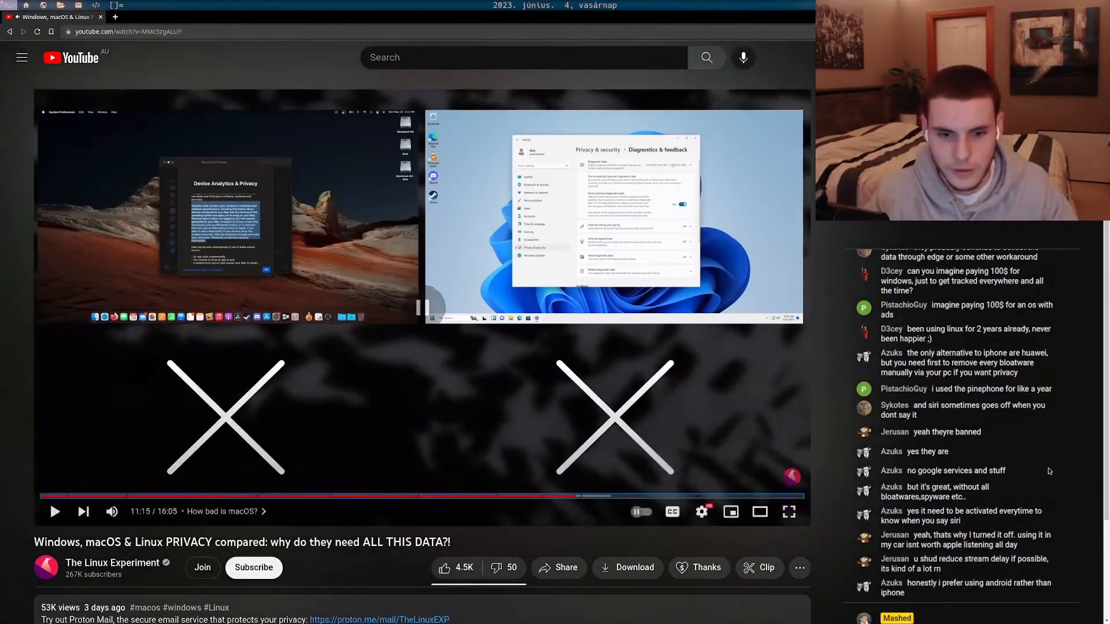
click(54, 511)
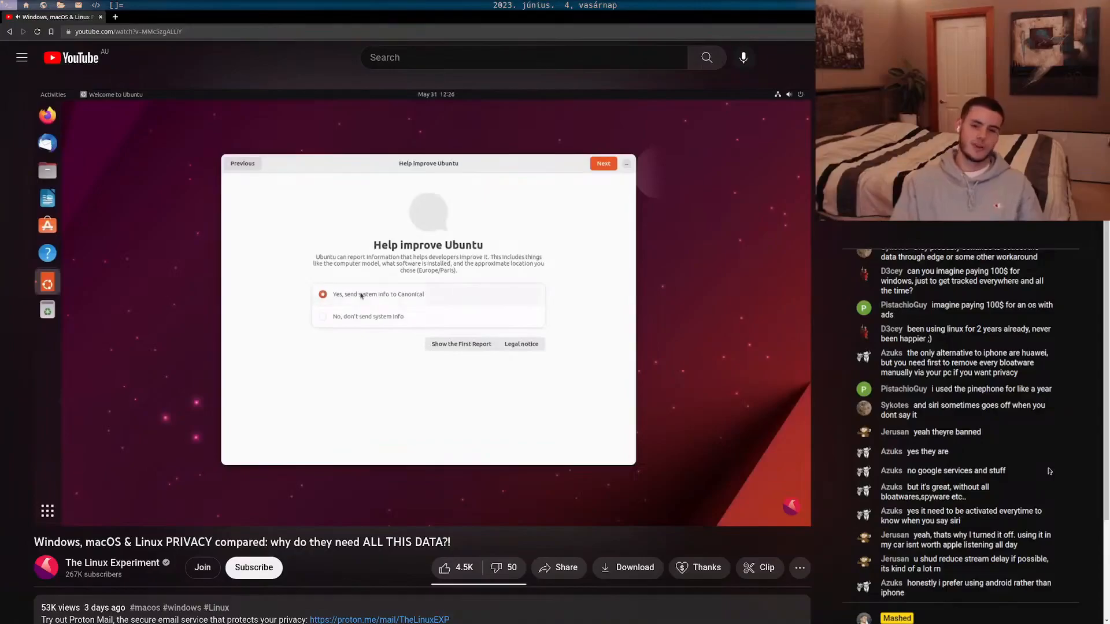
click(461, 344)
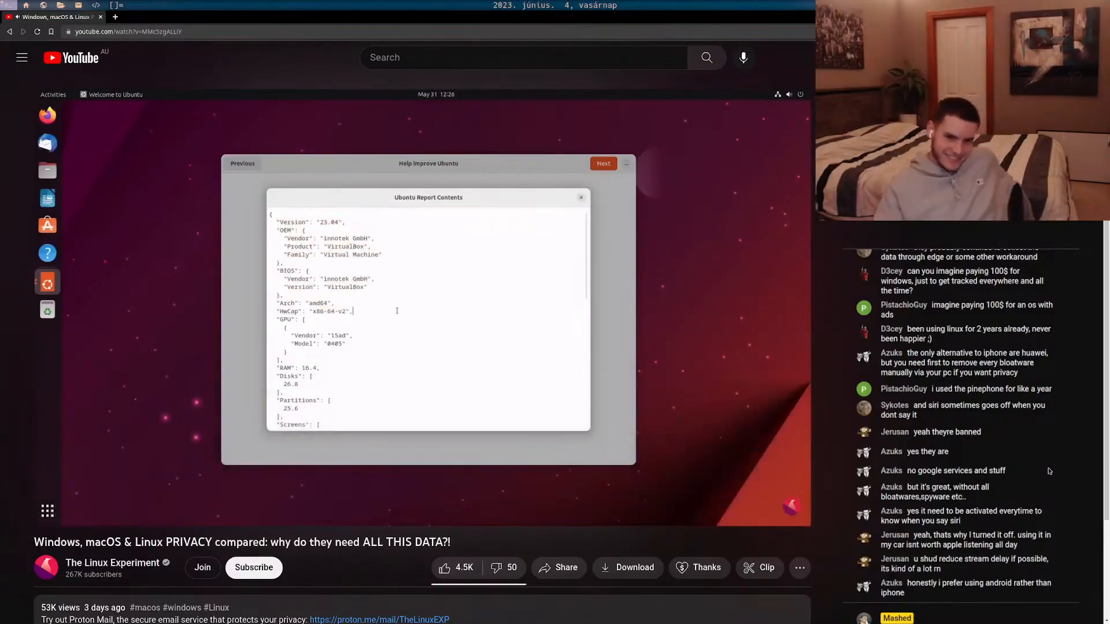
scroll(down, 3)
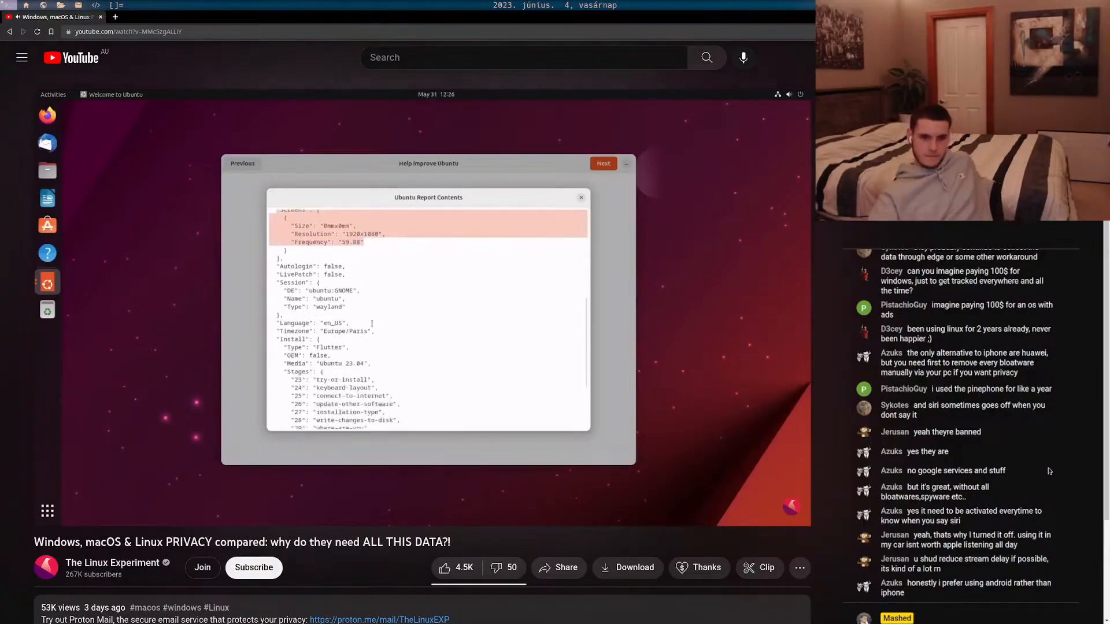
scroll(down, 3)
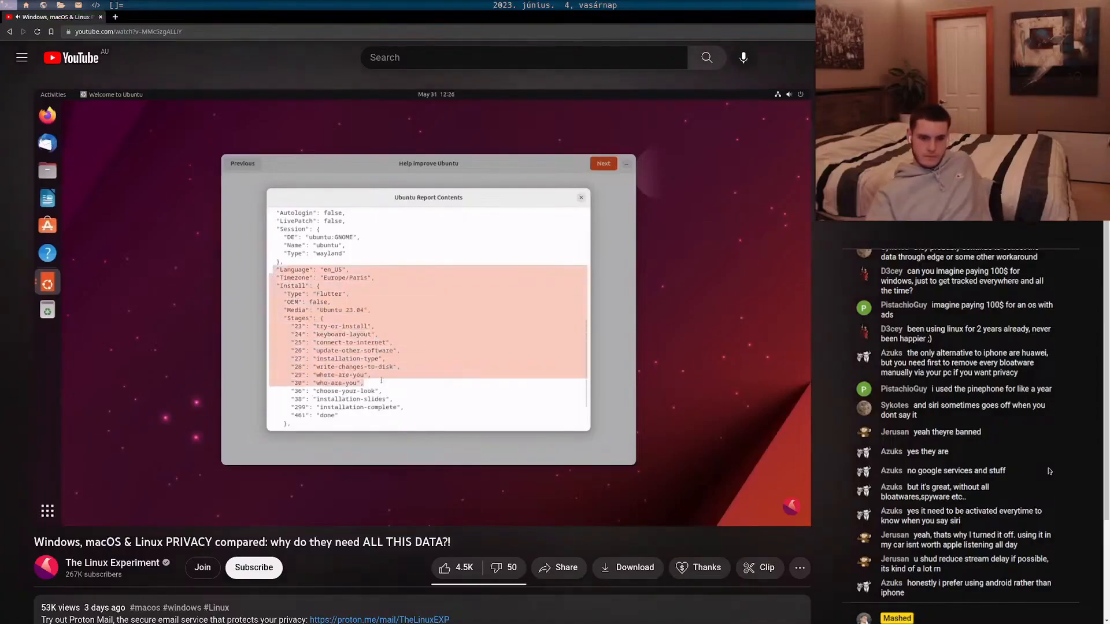
scroll(down, 3)
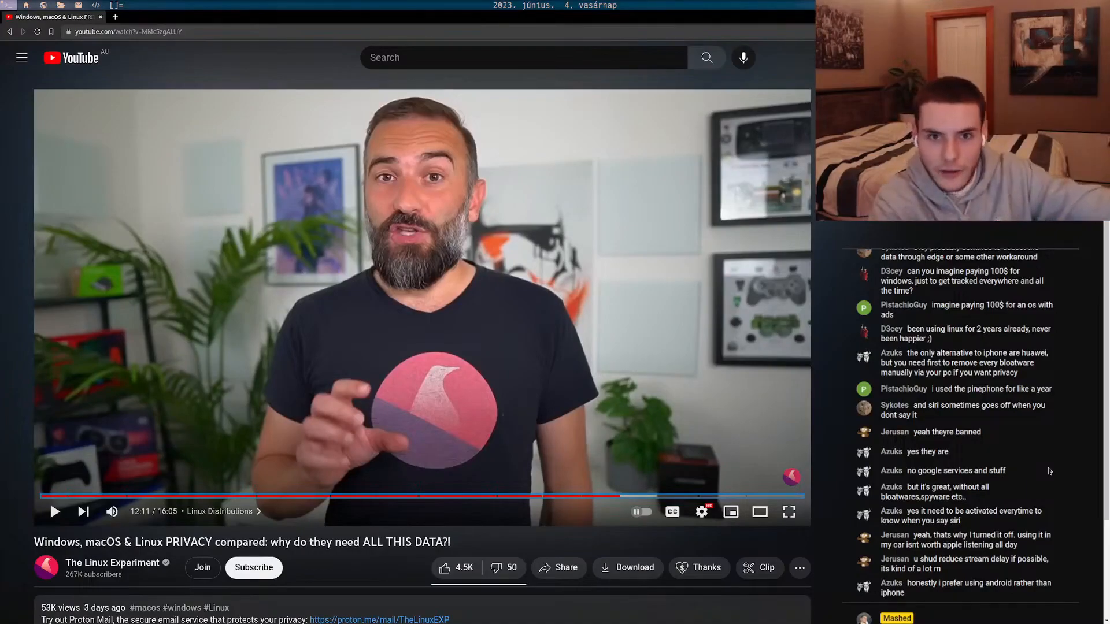
click(54, 511)
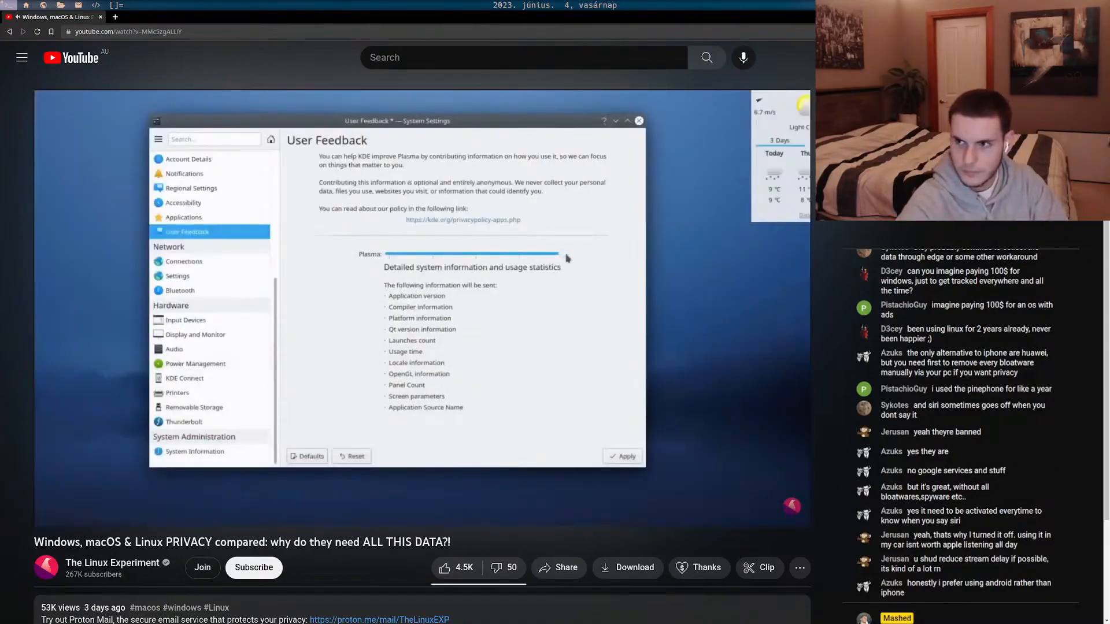
drag(556, 254, 432, 254)
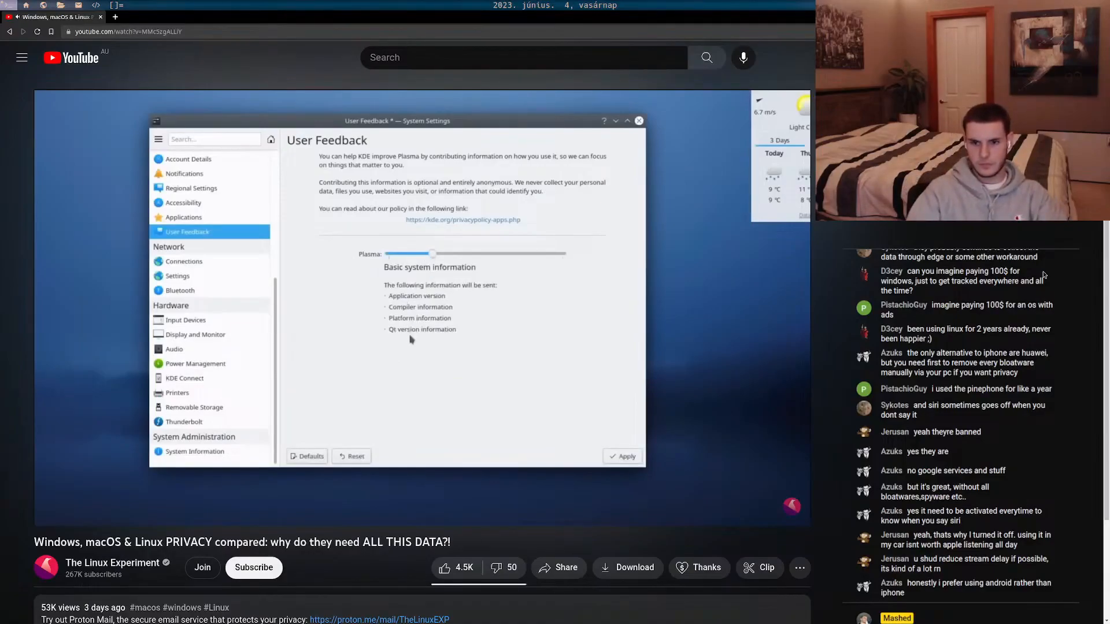
drag(430, 253, 467, 253)
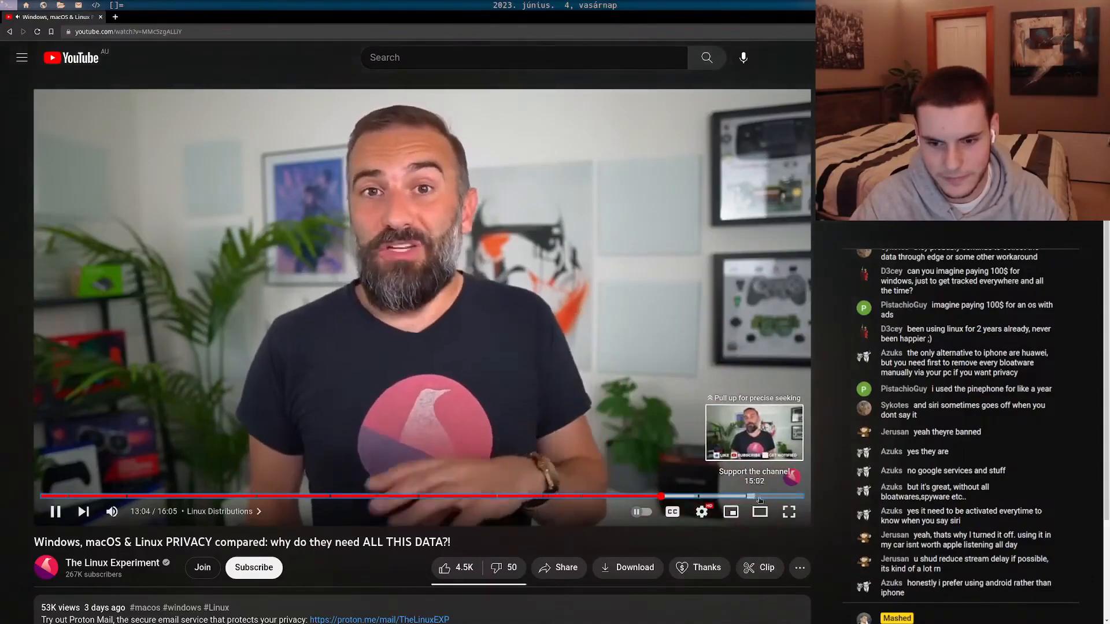
Pause the privacy comparison video at 13:04 in the Linux Distributions chapter
click(56, 511)
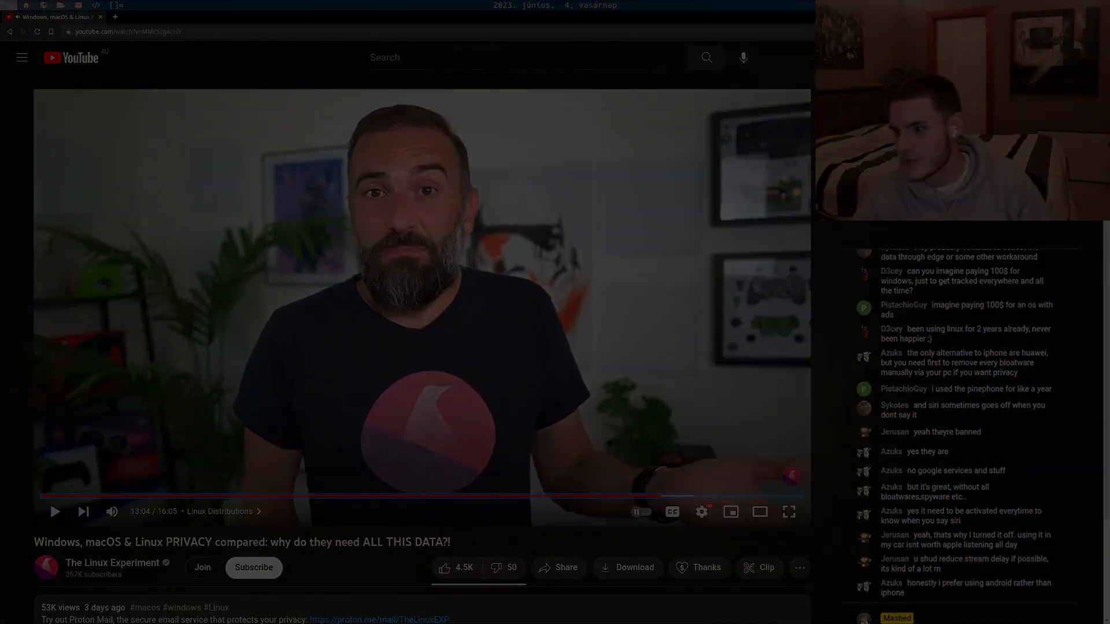